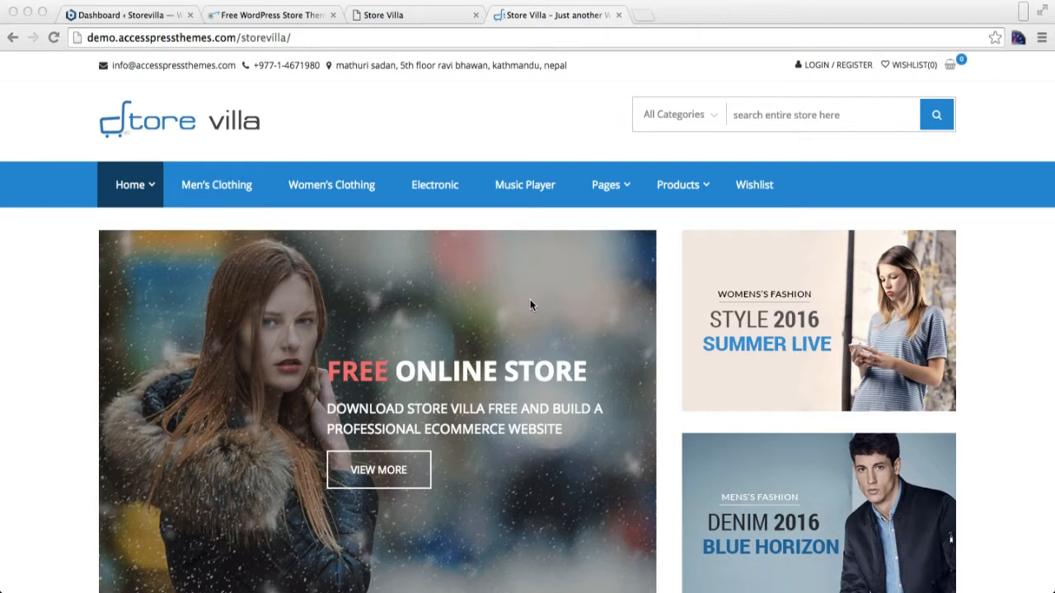
# From the Dashboard, open Appearance > Customize and go to Main Banner Section Area
pyautogui.scroll(-3)
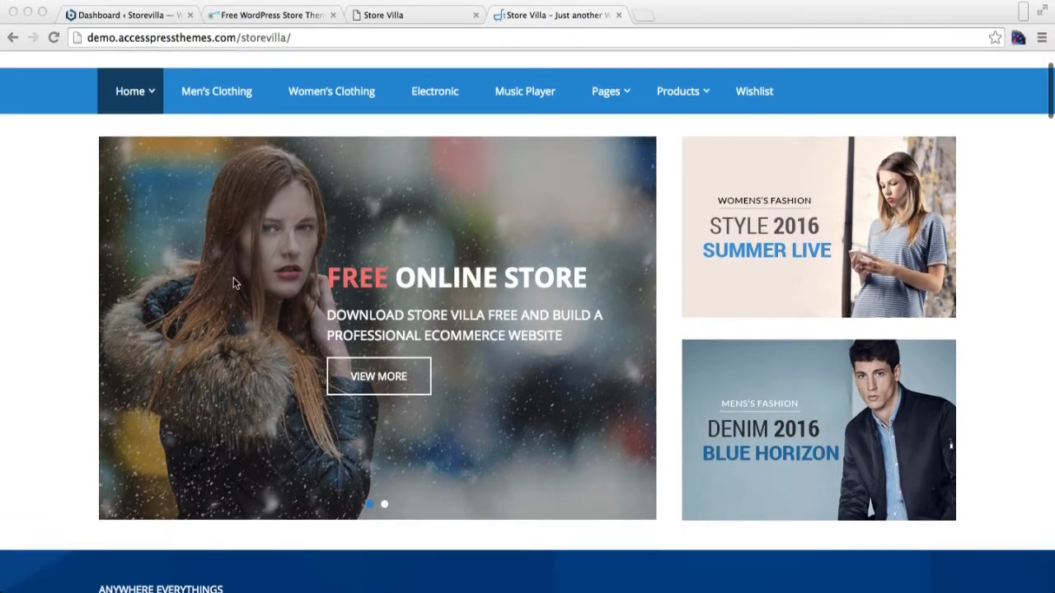
pyautogui.moveTo(706, 250)
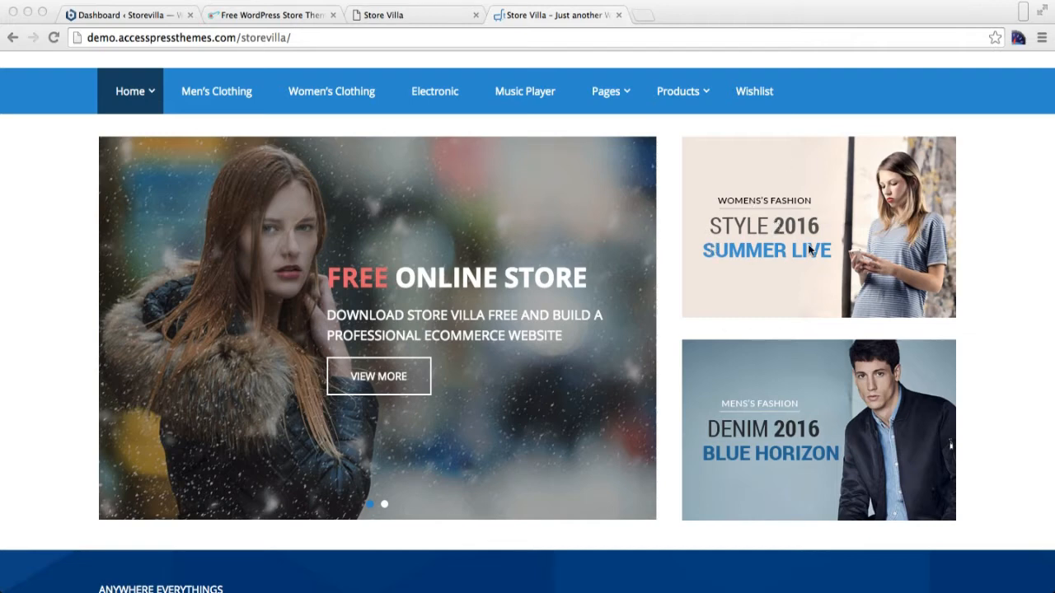
pyautogui.moveTo(525, 256)
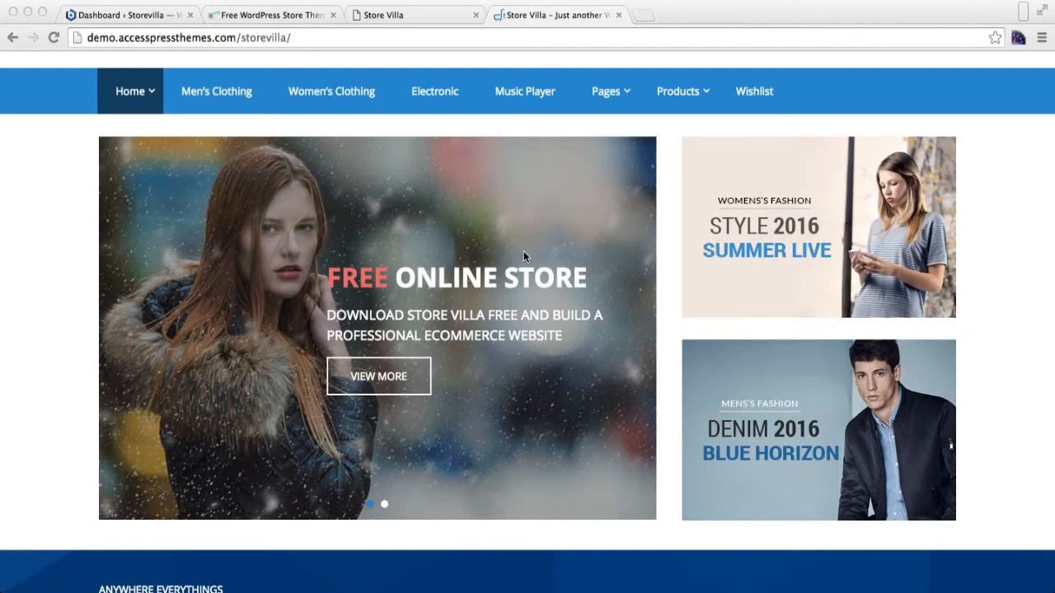
pyautogui.scroll(3)
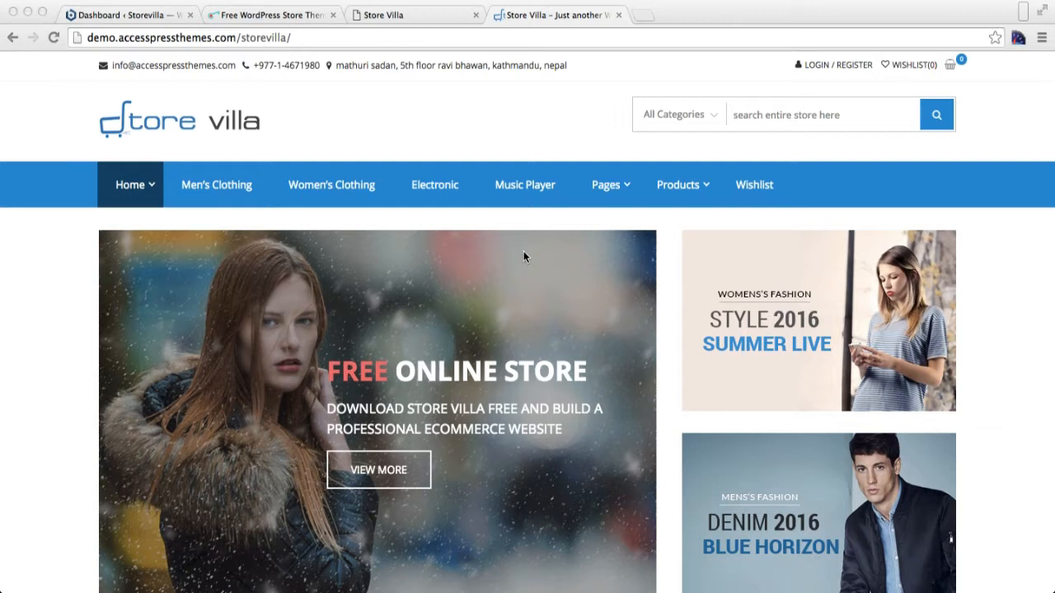
pyautogui.scroll(-3)
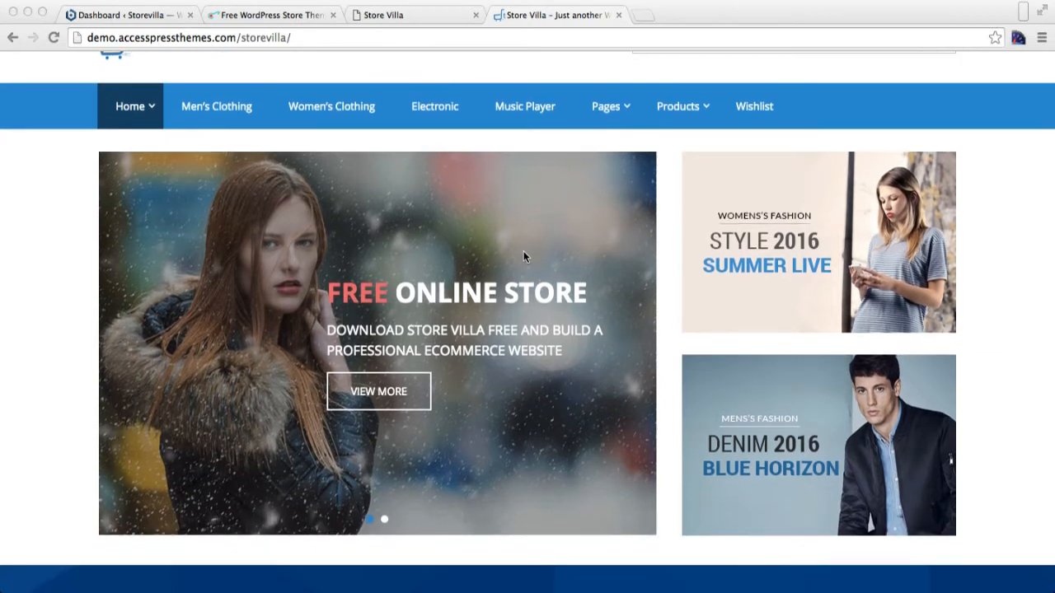
pyautogui.moveTo(461, 184)
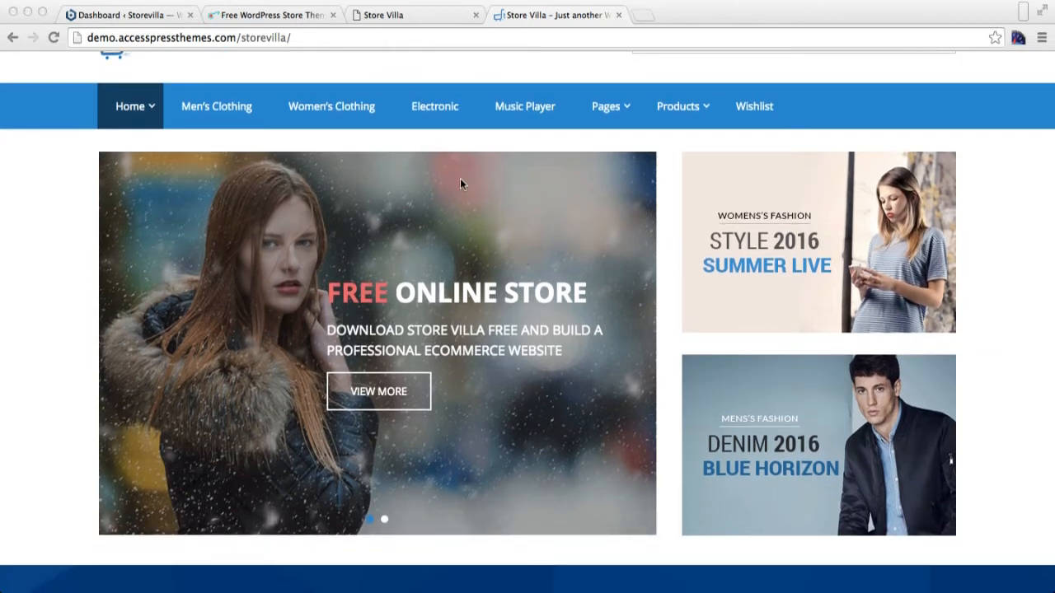
pyautogui.moveTo(564, 150)
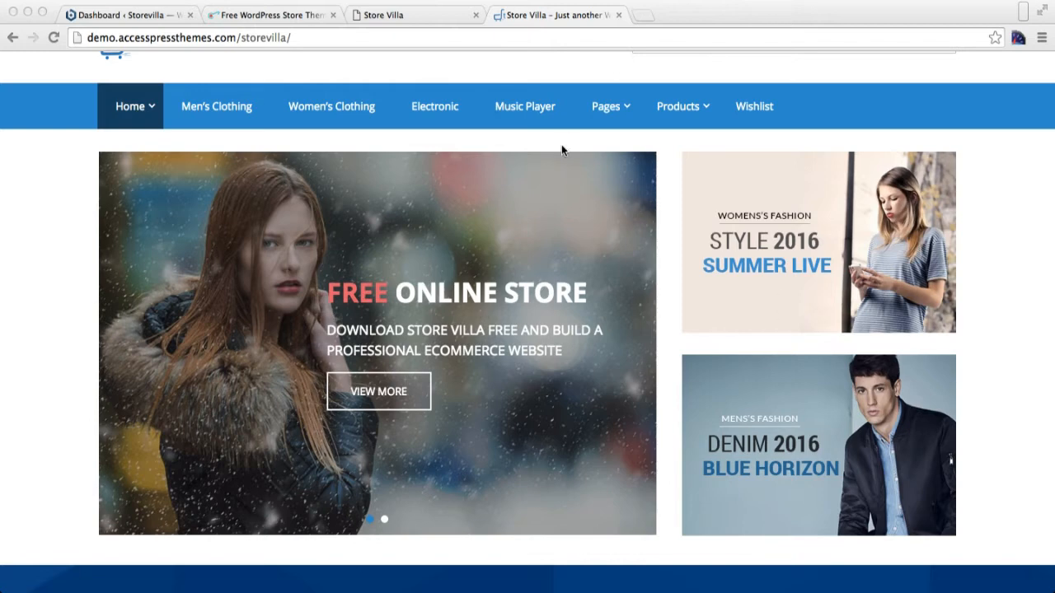
pyautogui.moveTo(368, 195)
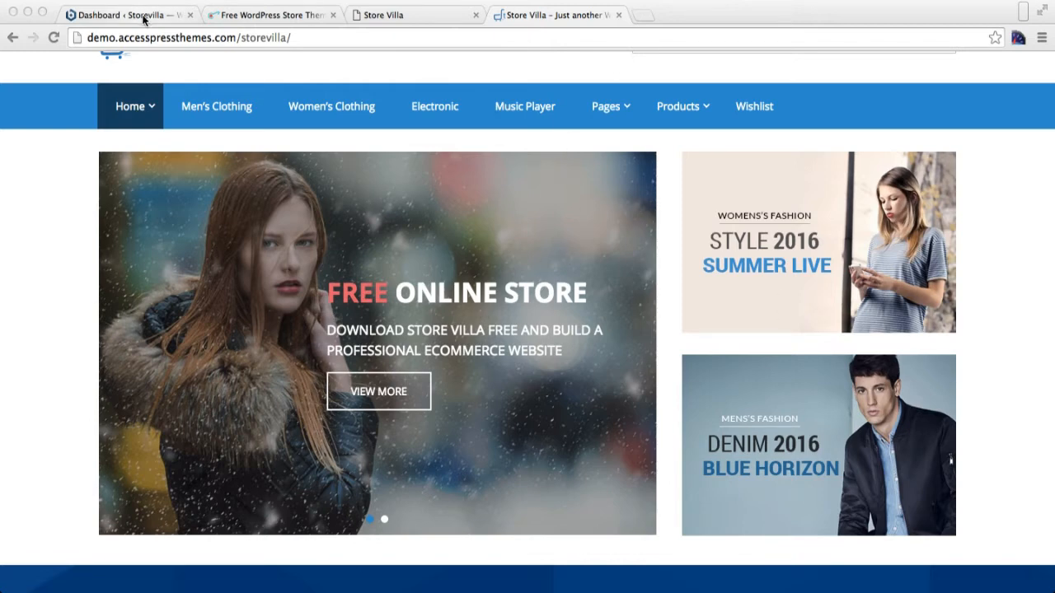
pyautogui.click(128, 14)
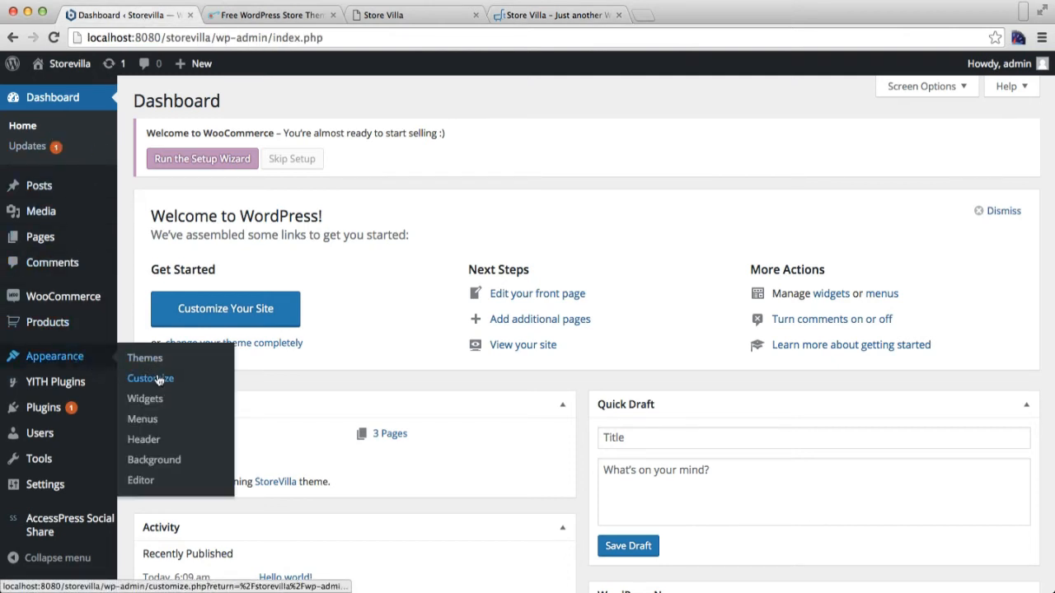
pyautogui.click(150, 378)
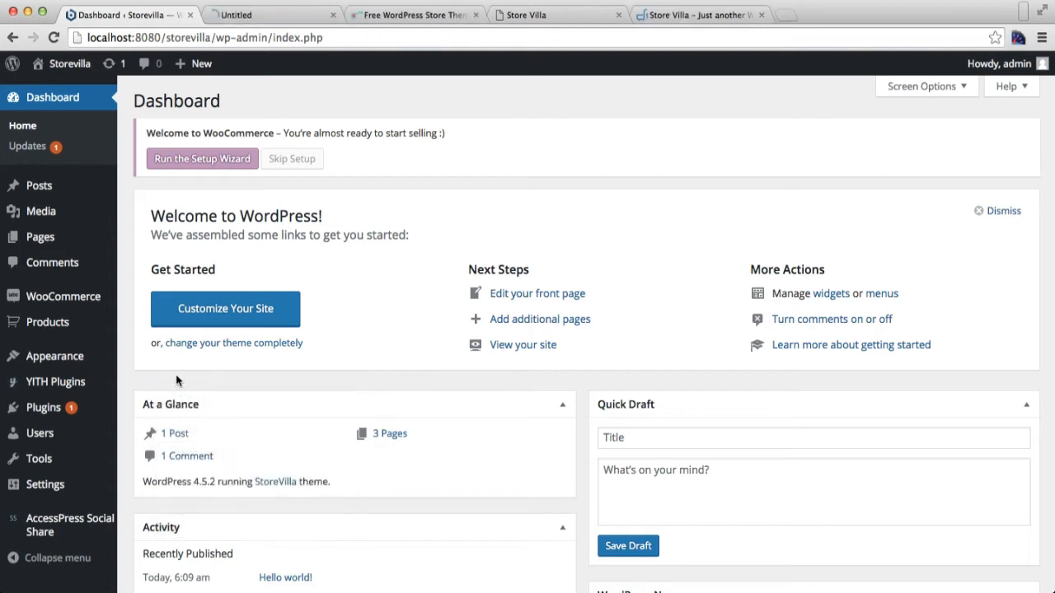
pyautogui.click(225, 308)
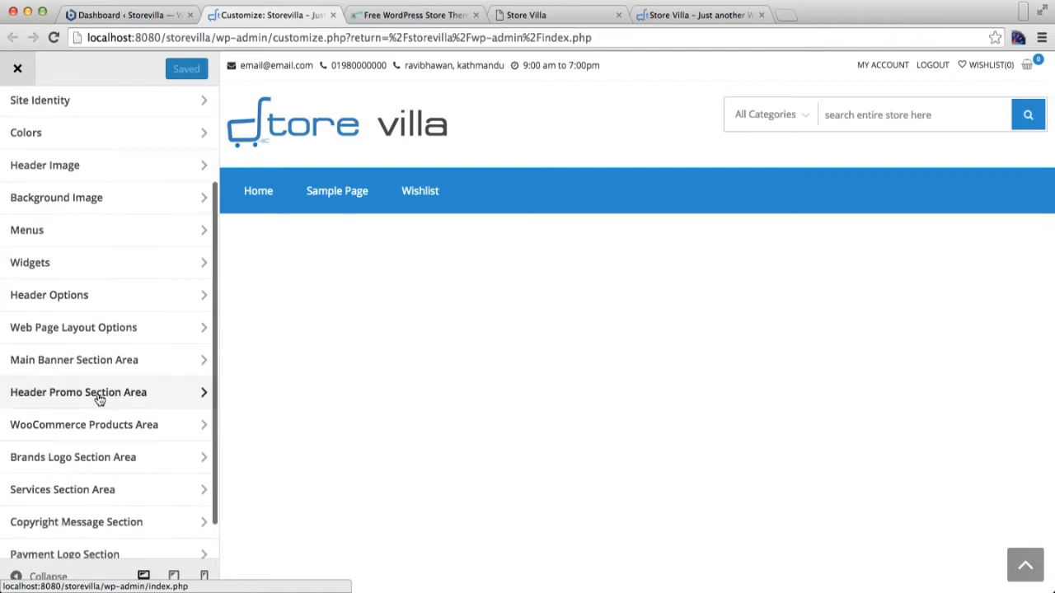
pyautogui.moveTo(70, 367)
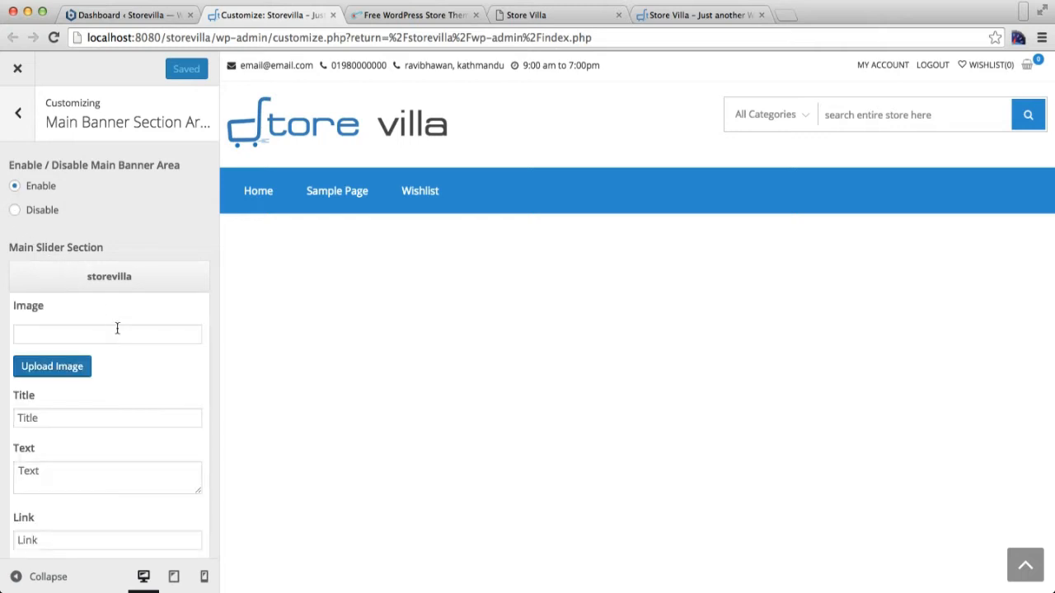
# Set the first slide's image to BANNER3.jpg from the Media Library
pyautogui.click(52, 366)
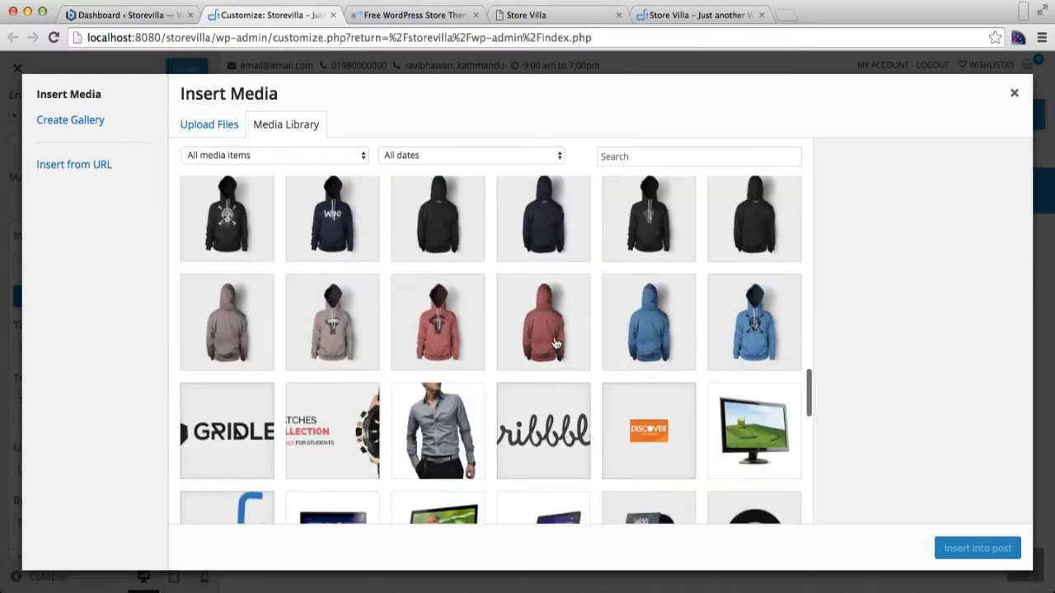
pyautogui.scroll(-3)
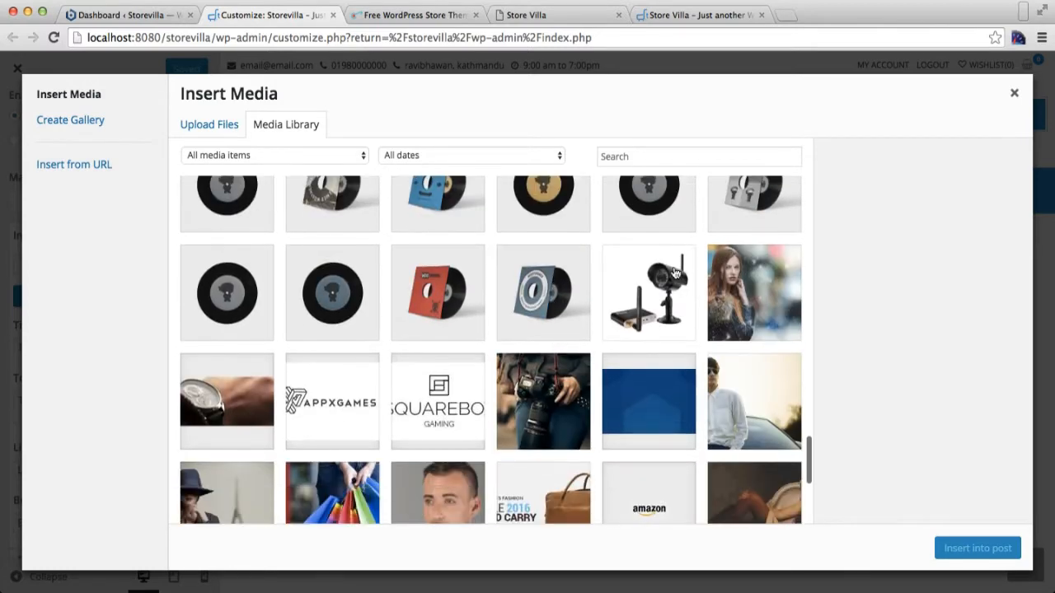
pyautogui.click(753, 292)
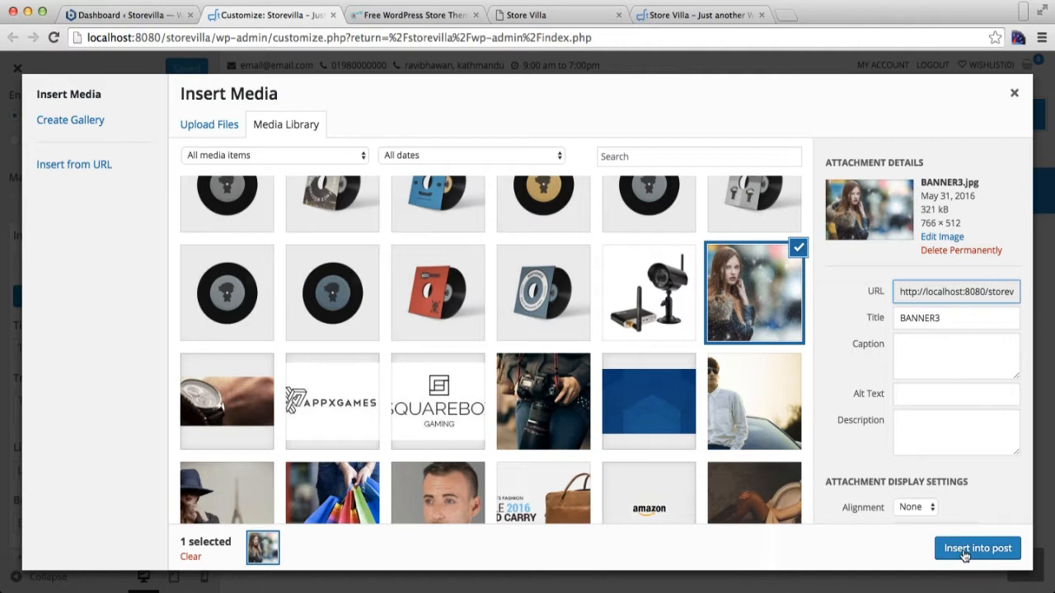
pyautogui.click(977, 548)
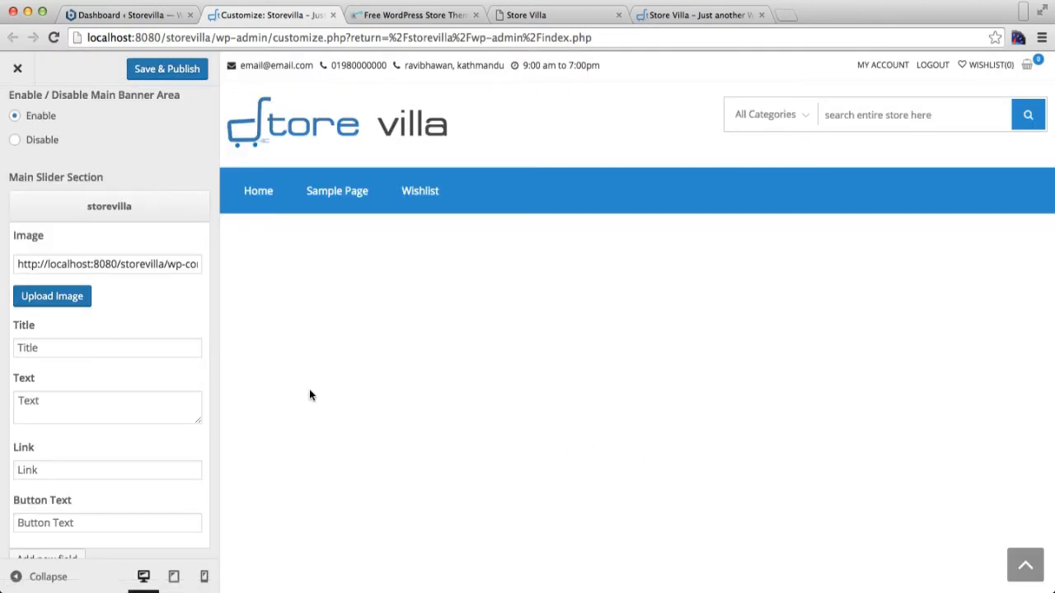
# Give the first slide the title 'Free Online Store' and the Store Villa theme link
pyautogui.click(107, 347)
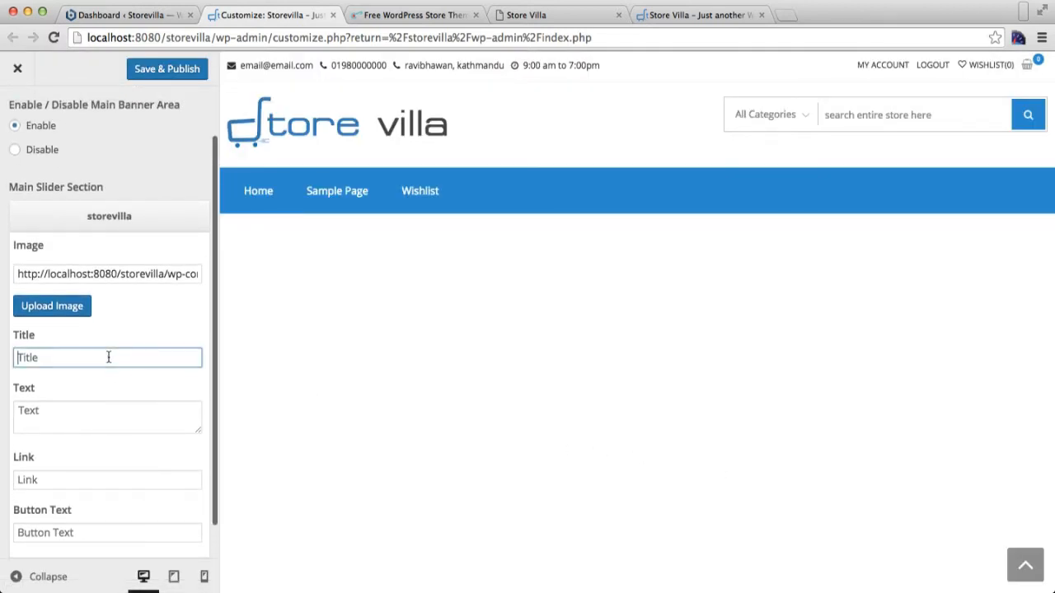
pyautogui.write('Free O')
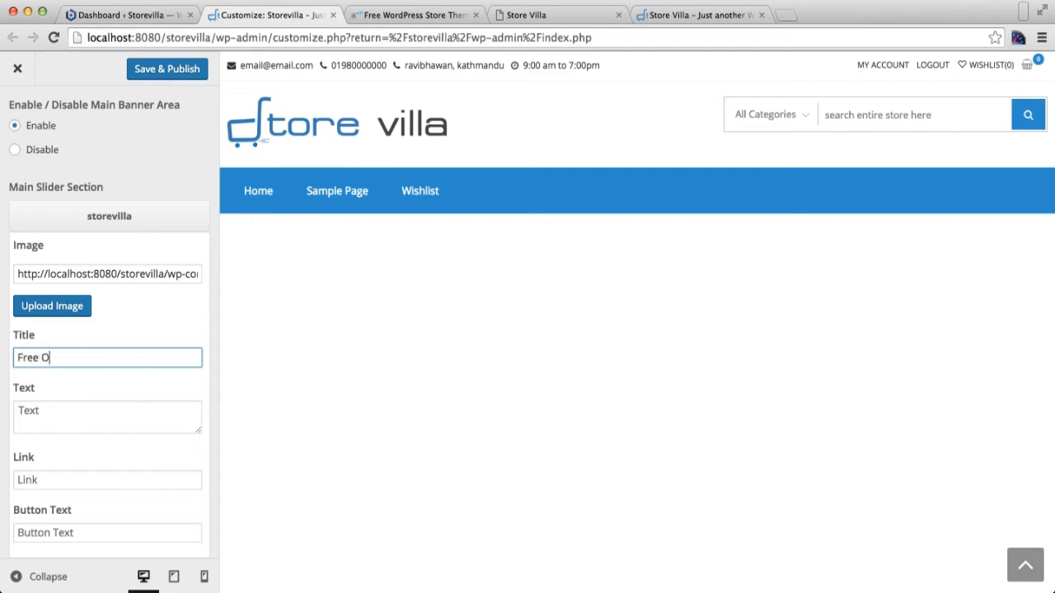
pyautogui.write('nline Thee')
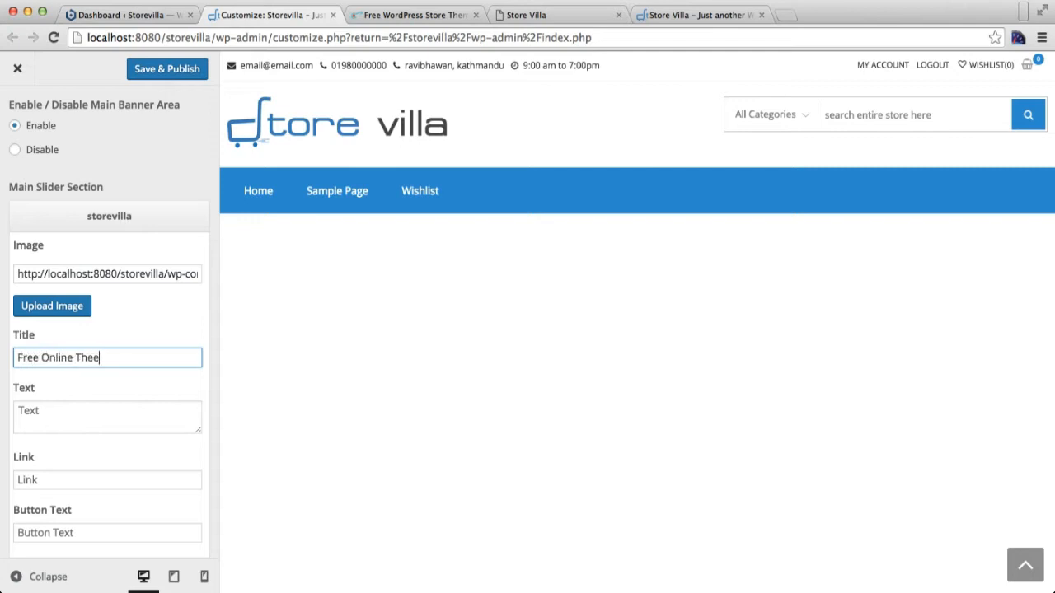
pyautogui.write('m')
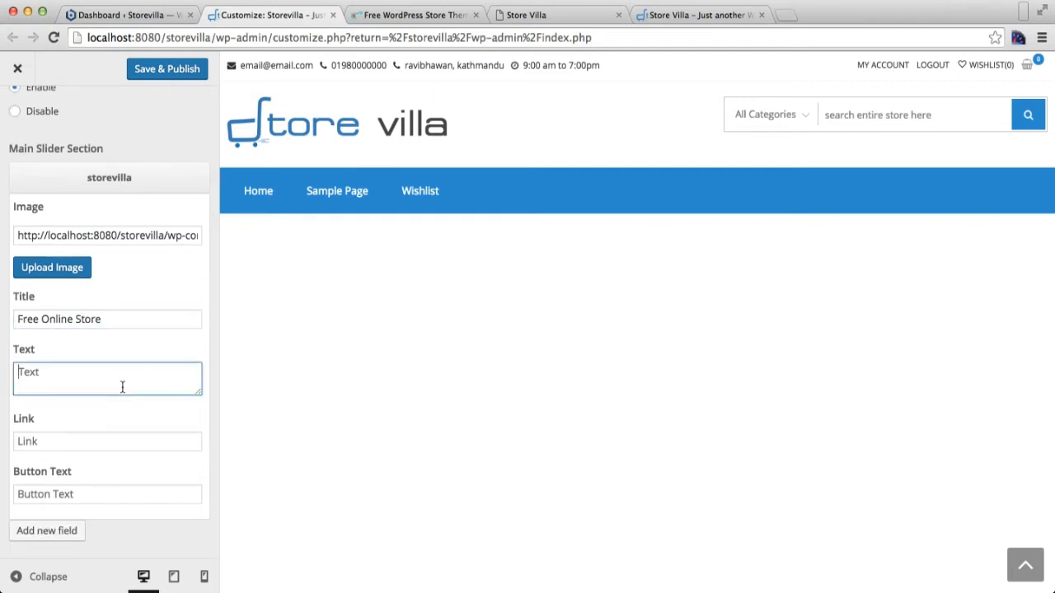
pyautogui.write('Description')
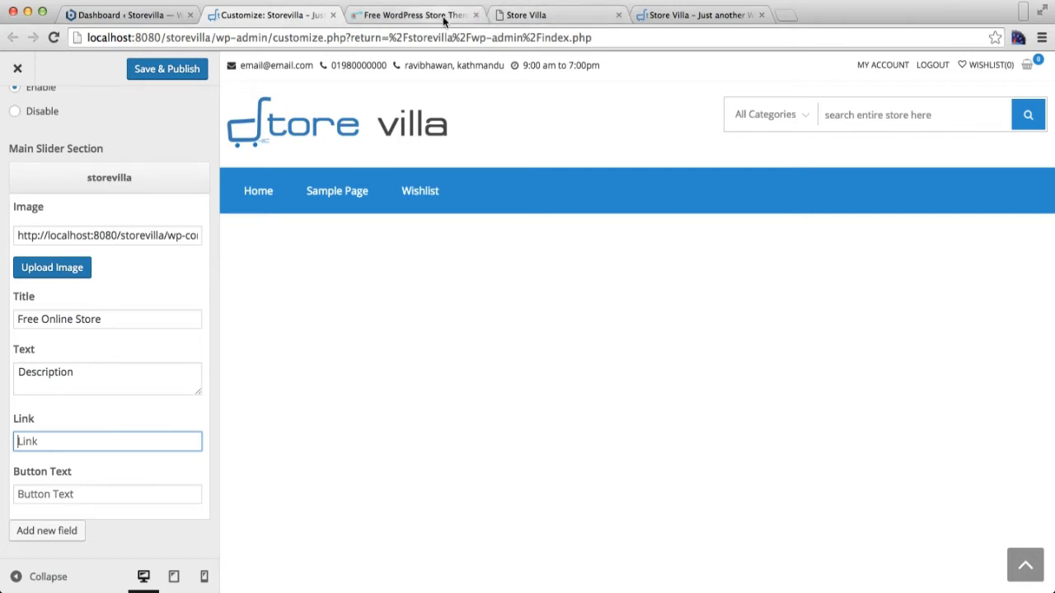
pyautogui.click(412, 15)
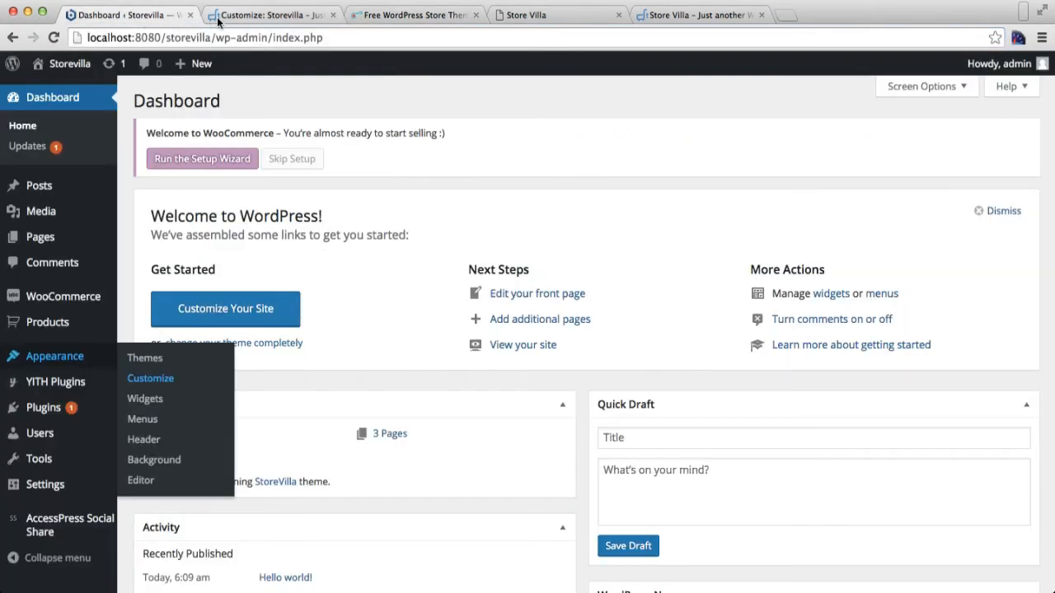
pyautogui.click(150, 378)
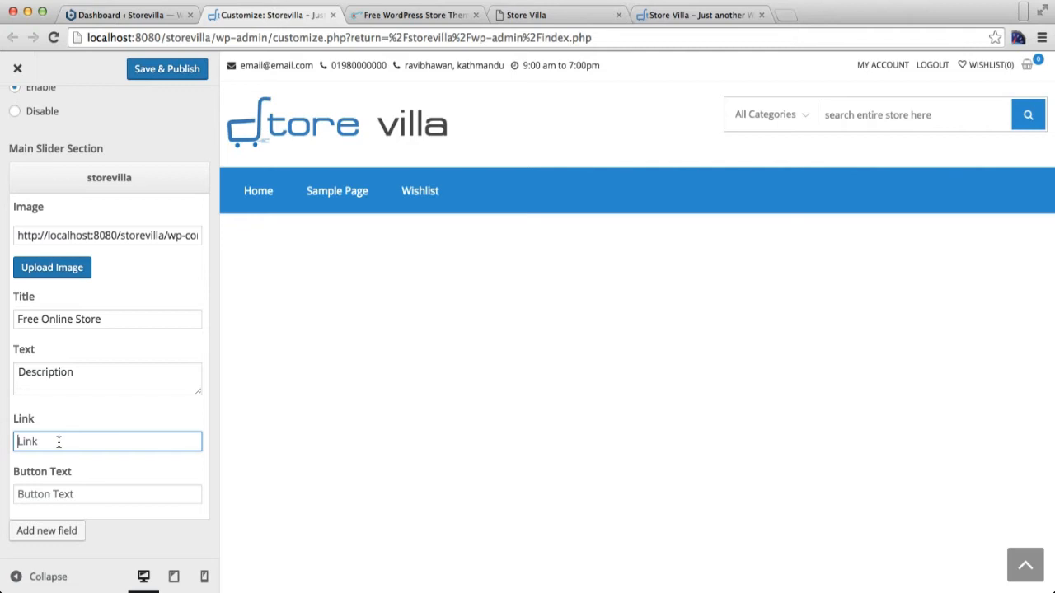
pyautogui.write('es.com/wordpress-themes/storevilla/')
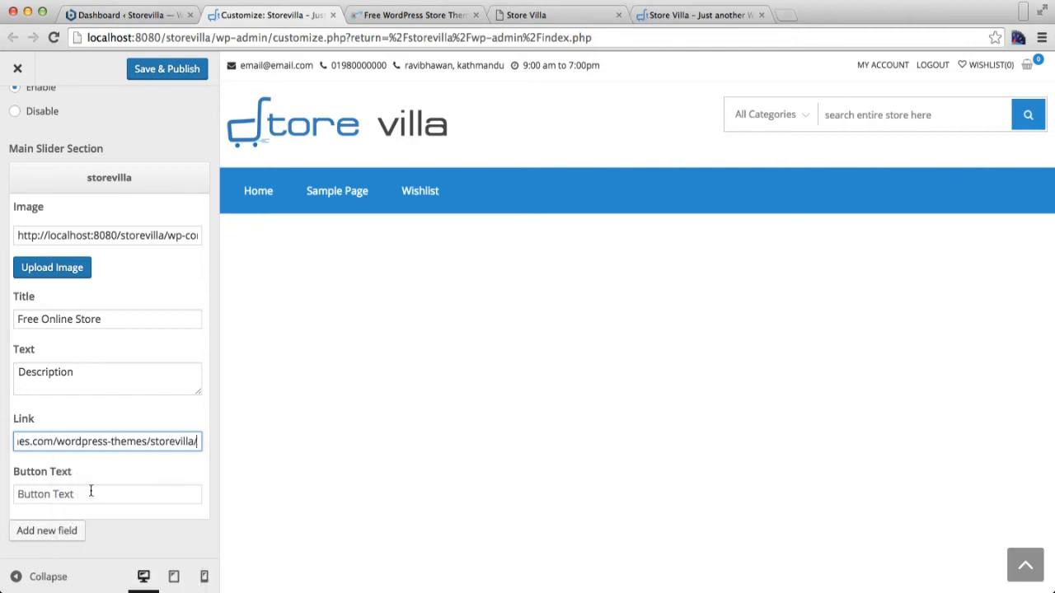
# Set the first slide's button text to 'Download Now' and save & publish
pyautogui.click(107, 494)
pyautogui.write('Bu')
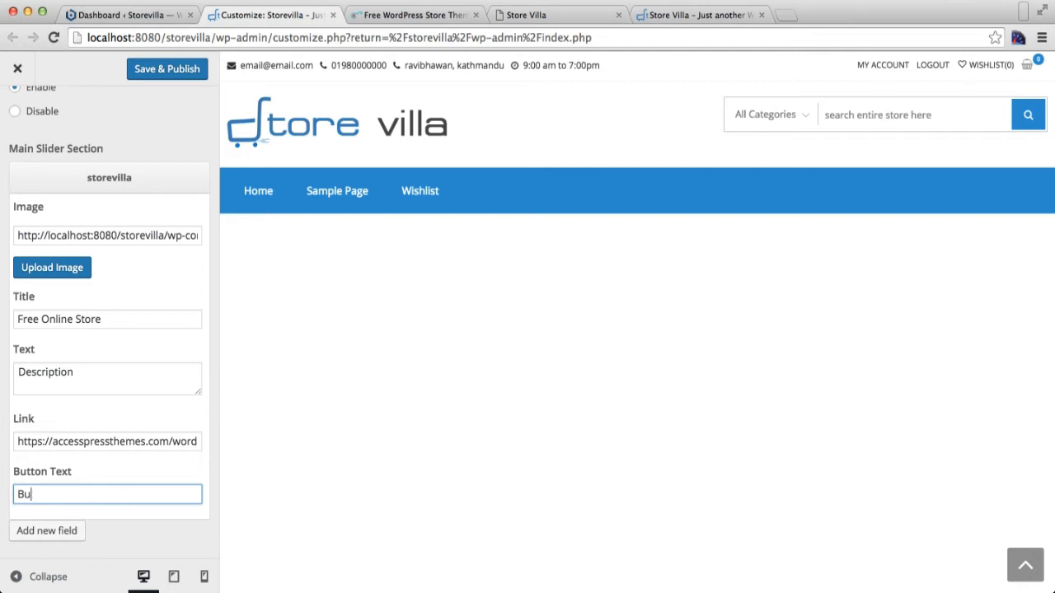
pyautogui.write('dow')
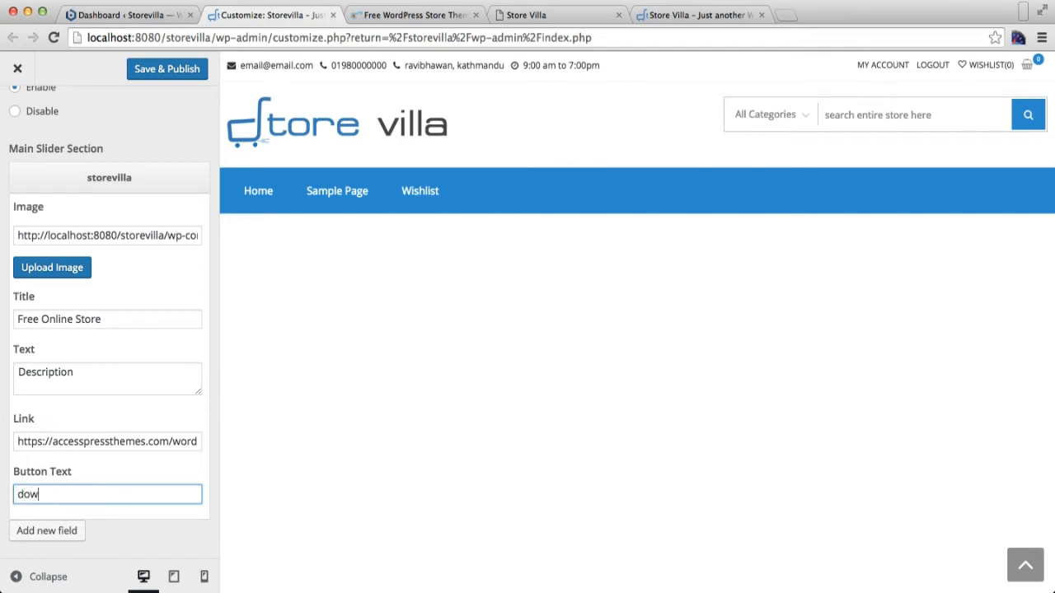
pyautogui.write('nload Now')
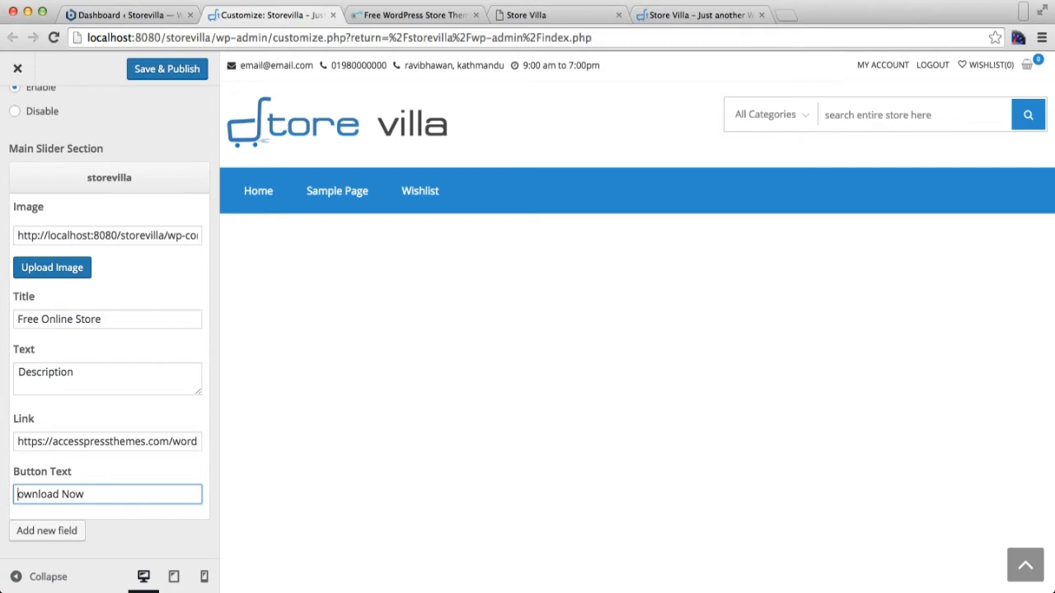
pyautogui.scroll(3)
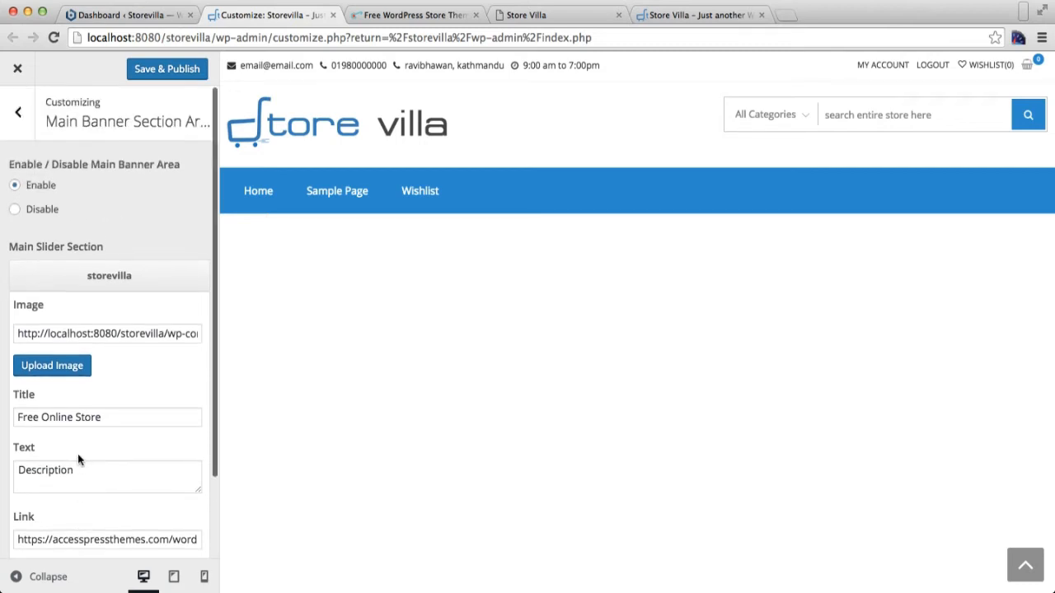
pyautogui.scroll(-3)
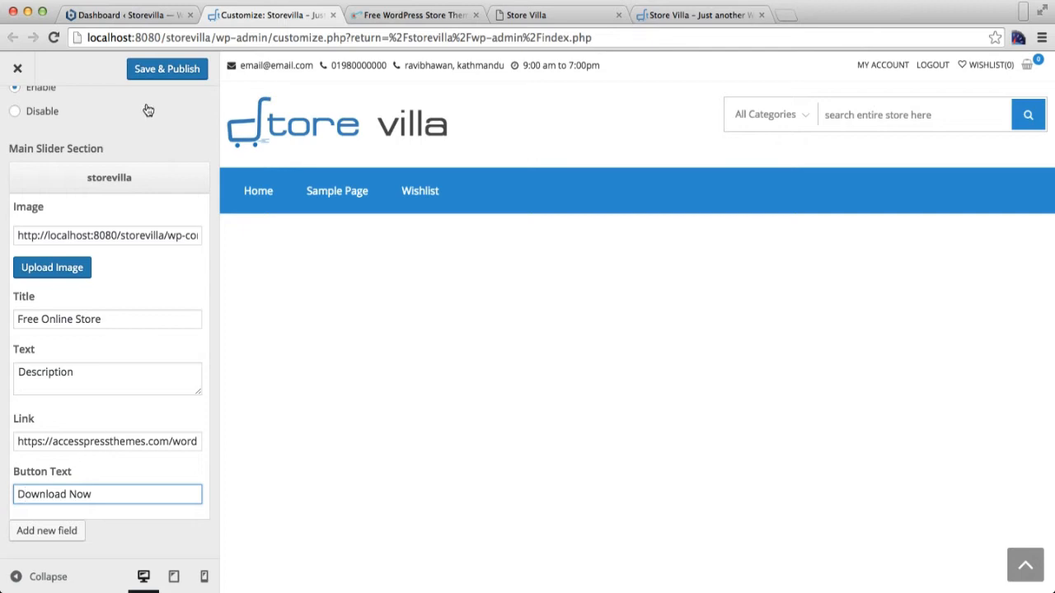
pyautogui.click(166, 69)
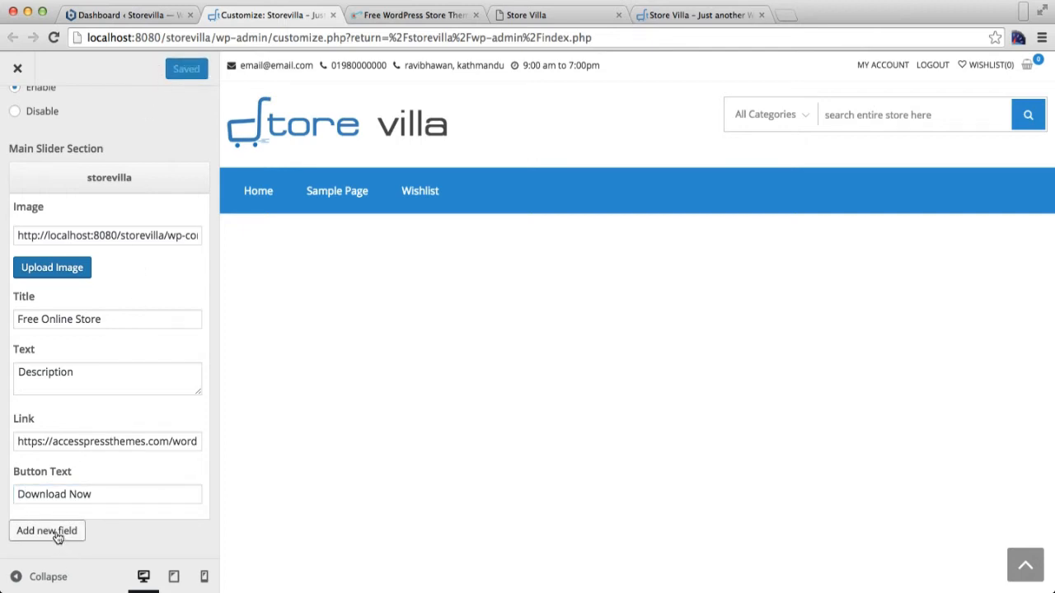
# Add a second slide using the banner1 photo of the woman in a hat
pyautogui.click(47, 531)
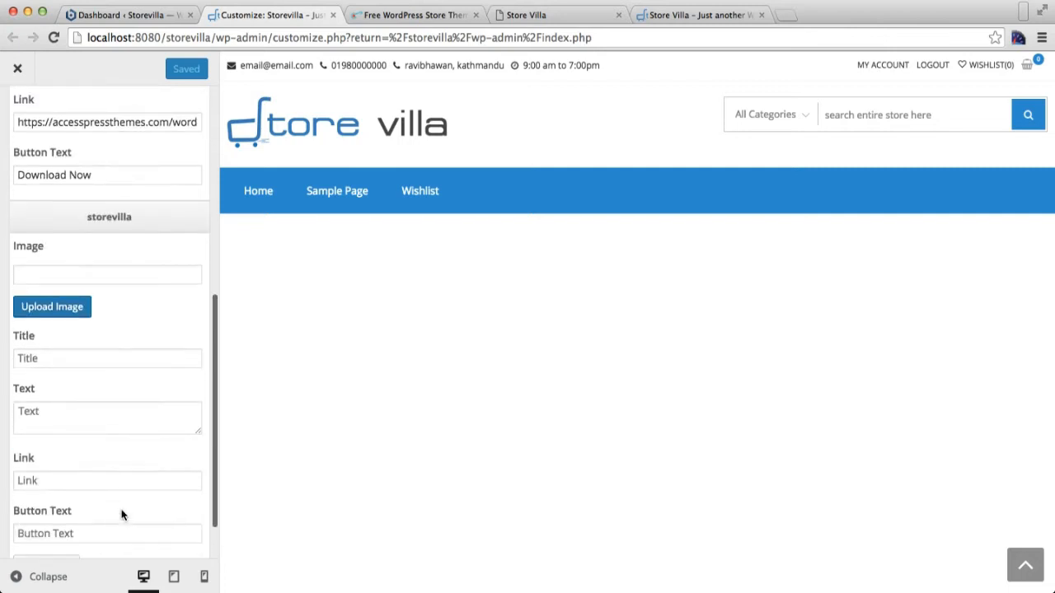
pyautogui.click(51, 306)
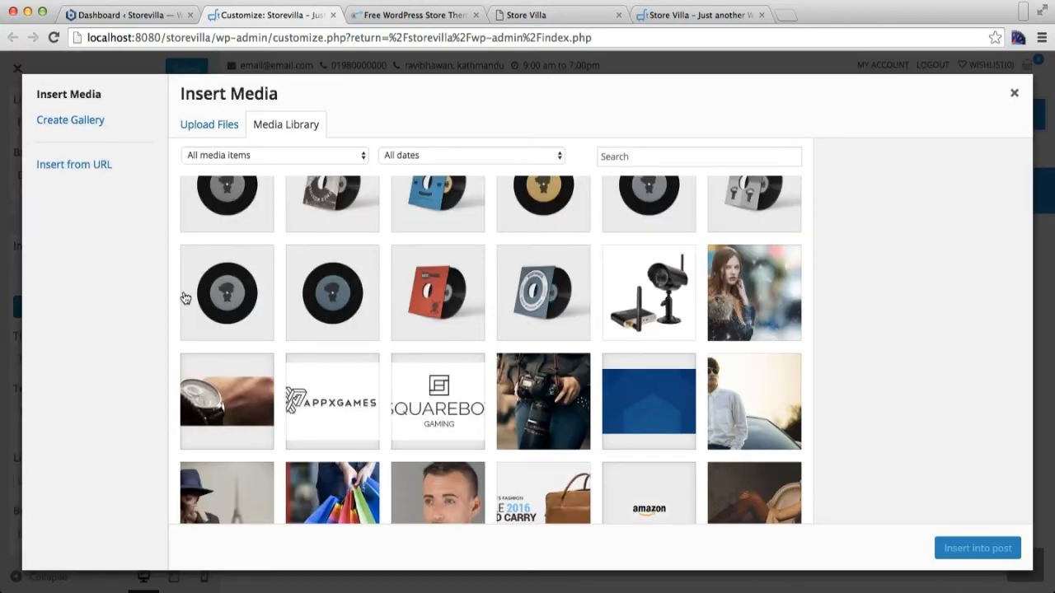
pyautogui.scroll(-3)
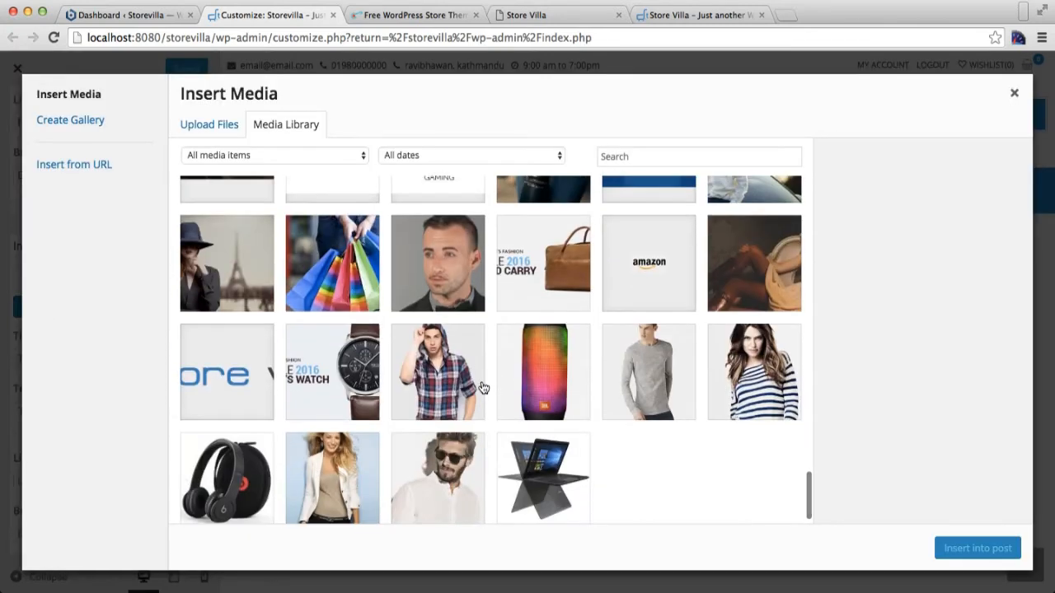
pyautogui.click(225, 262)
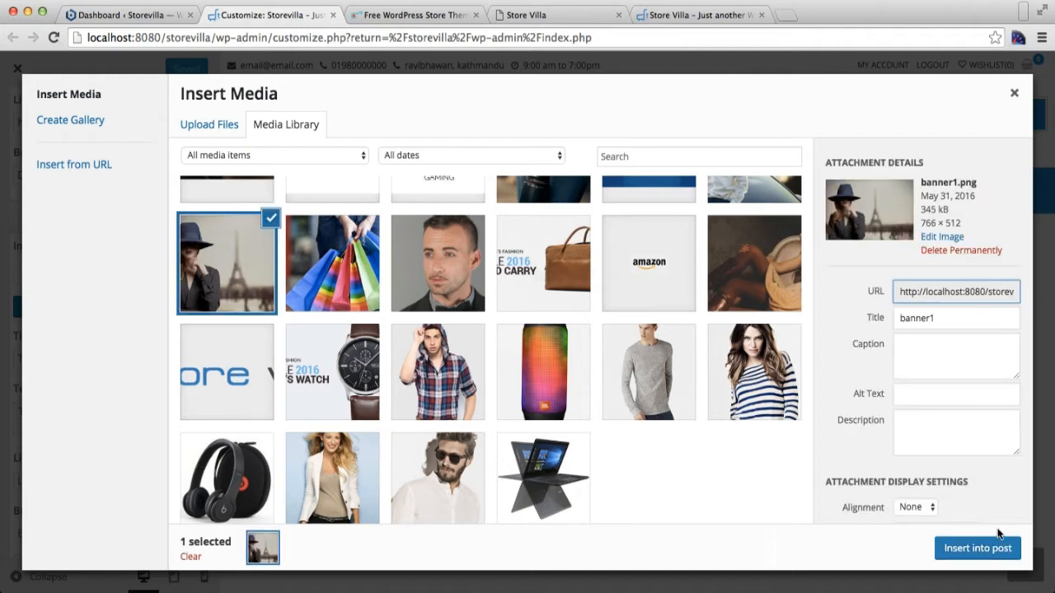
pyautogui.click(978, 548)
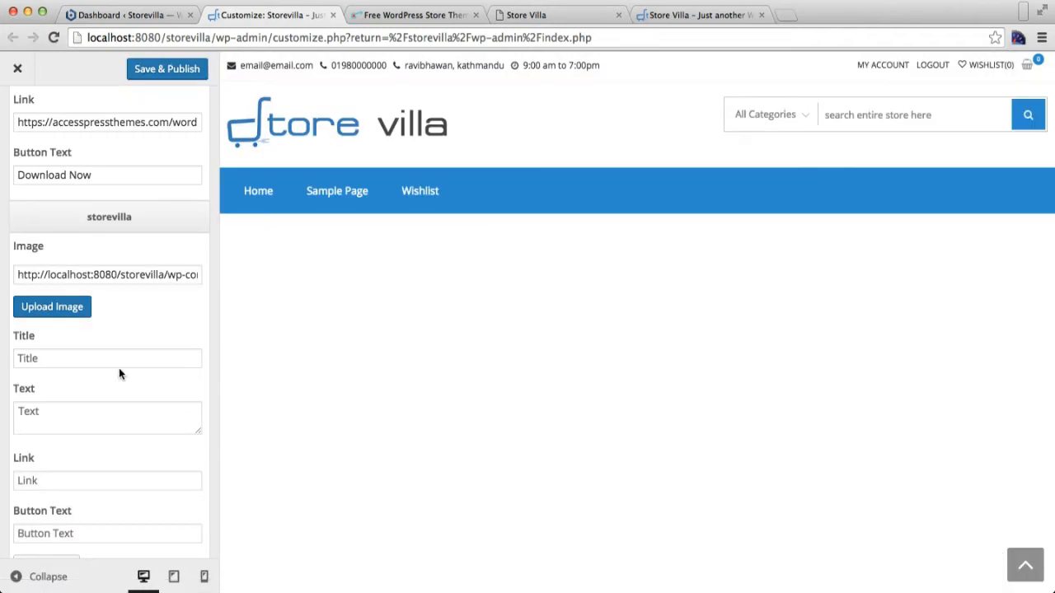
# Title the second slide 'Its Simple its Fashion' and add the Store Villa theme link
pyautogui.click(107, 358)
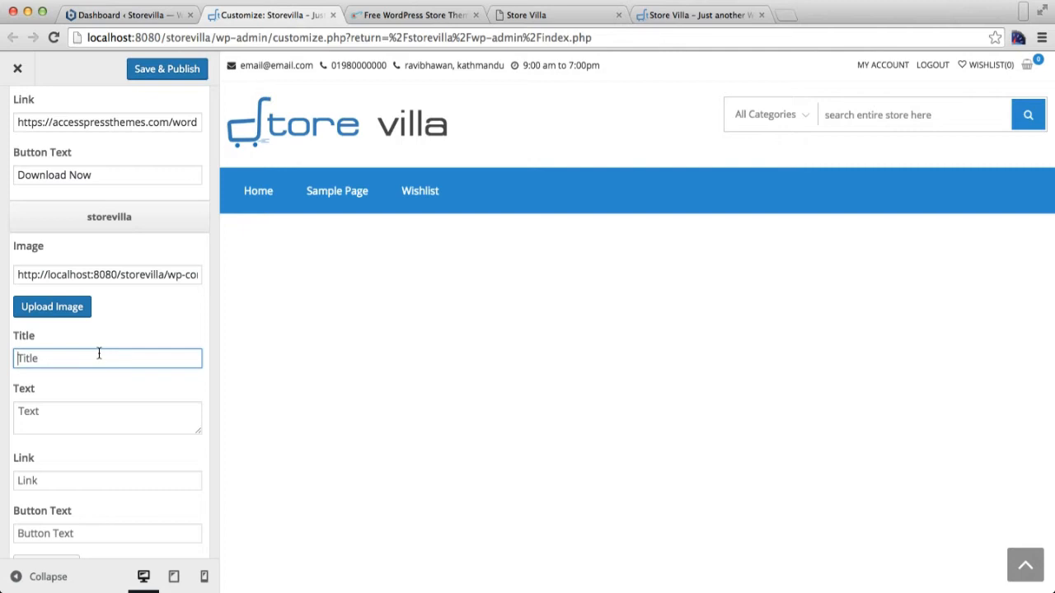
pyautogui.write('Its S')
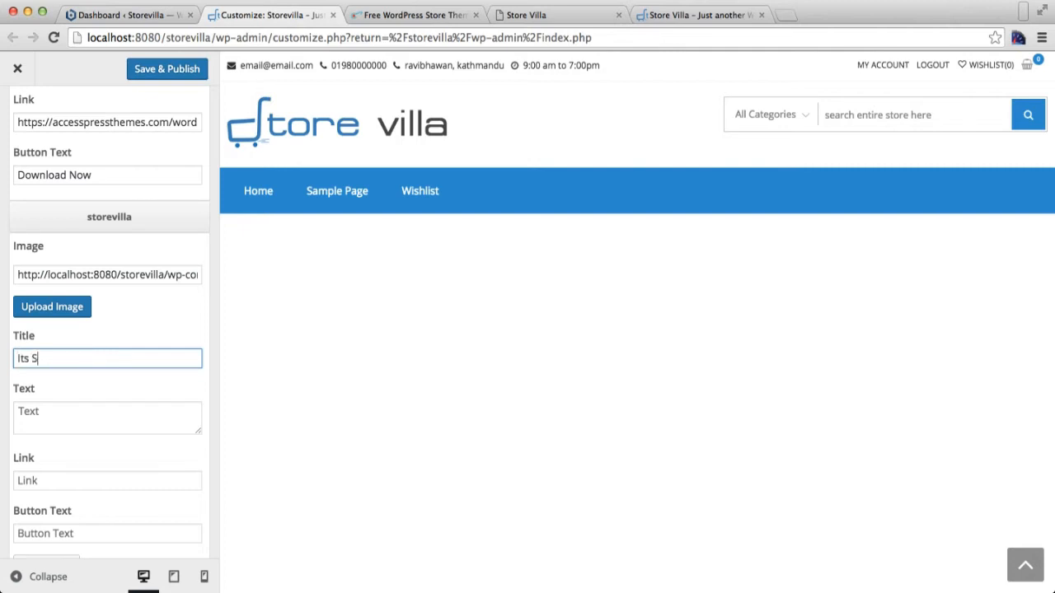
pyautogui.write('imple its')
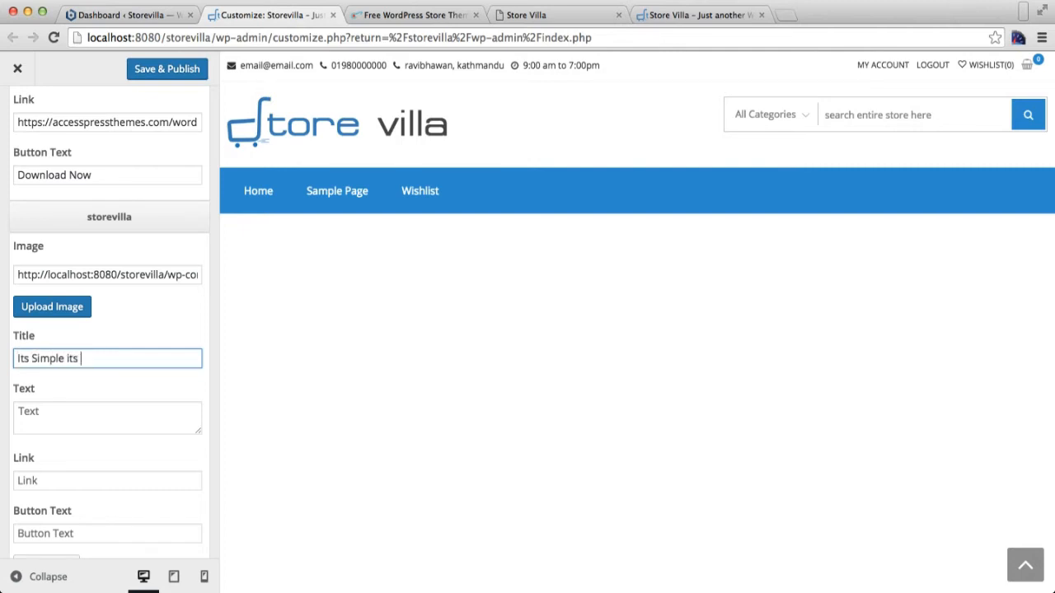
pyautogui.write('Fashion')
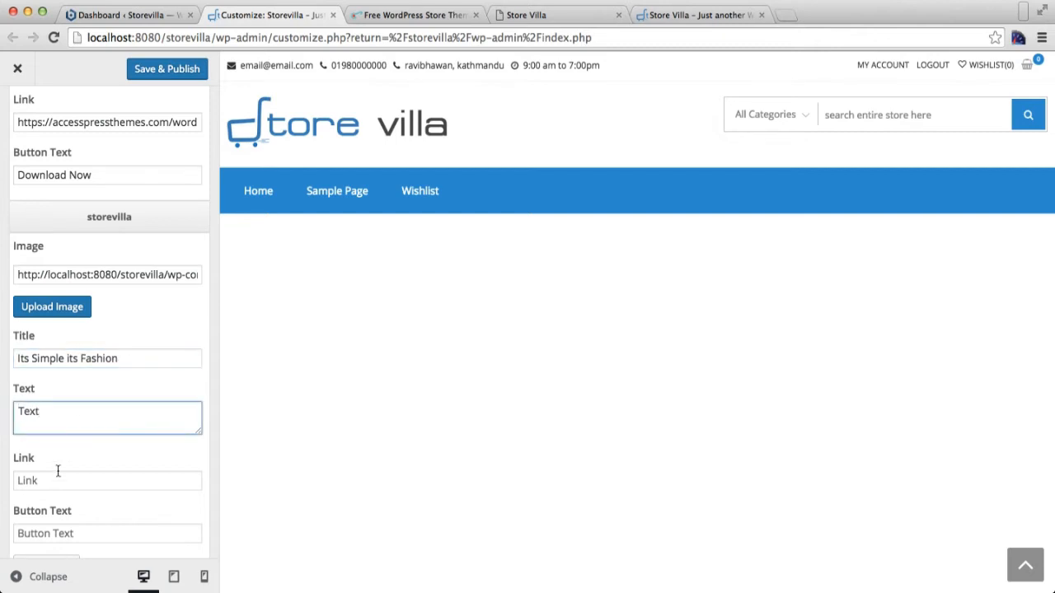
pyautogui.scroll(-3)
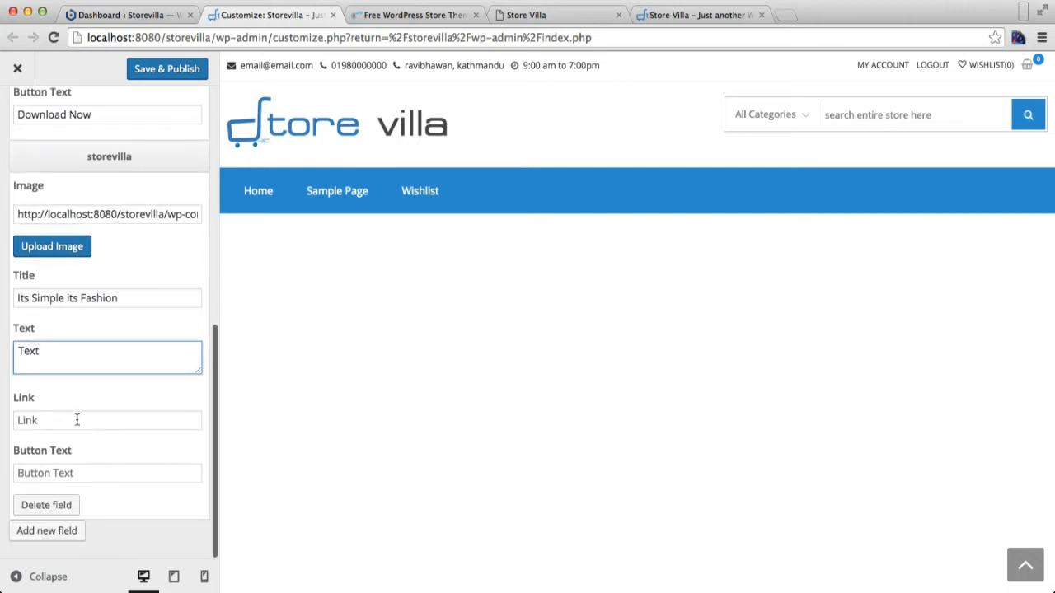
pyautogui.click(107, 420)
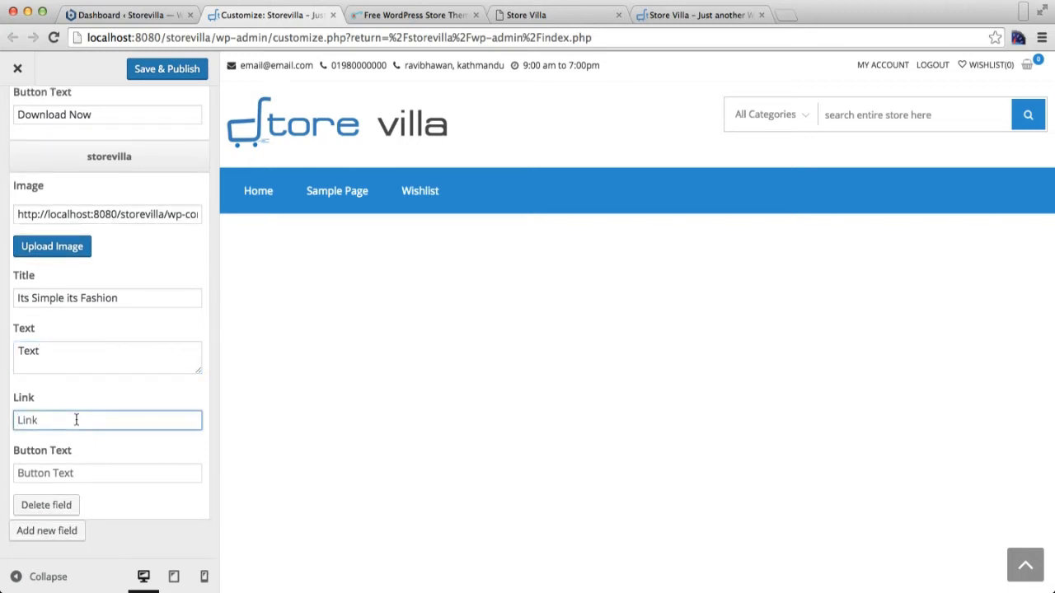
pyautogui.write('ies.com/wordpress-themes/storevilla/')
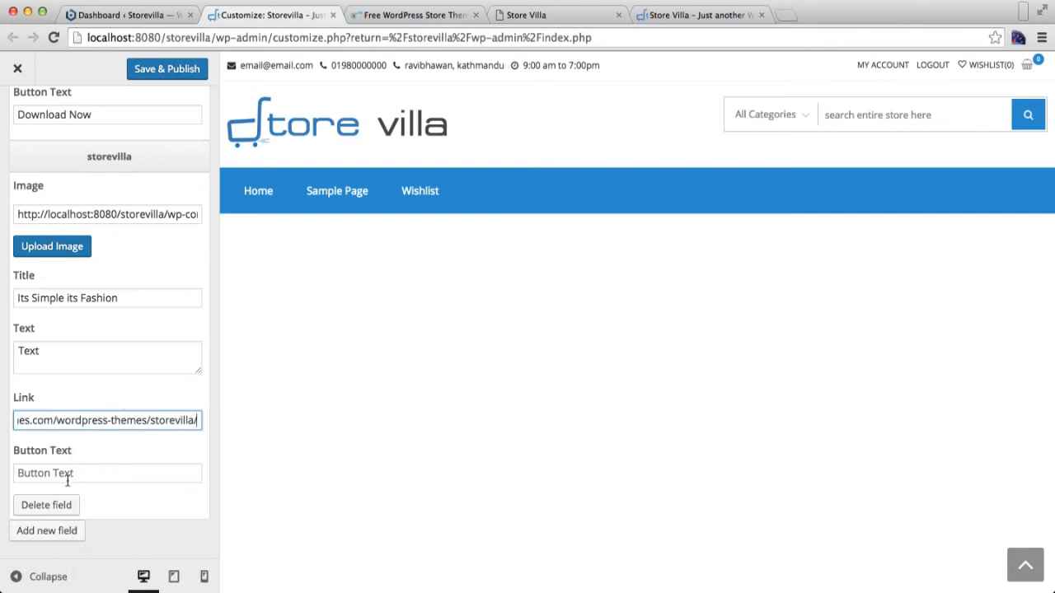
# Set the second slide's button text to 'Read More' and save & publish
pyautogui.write('Read')
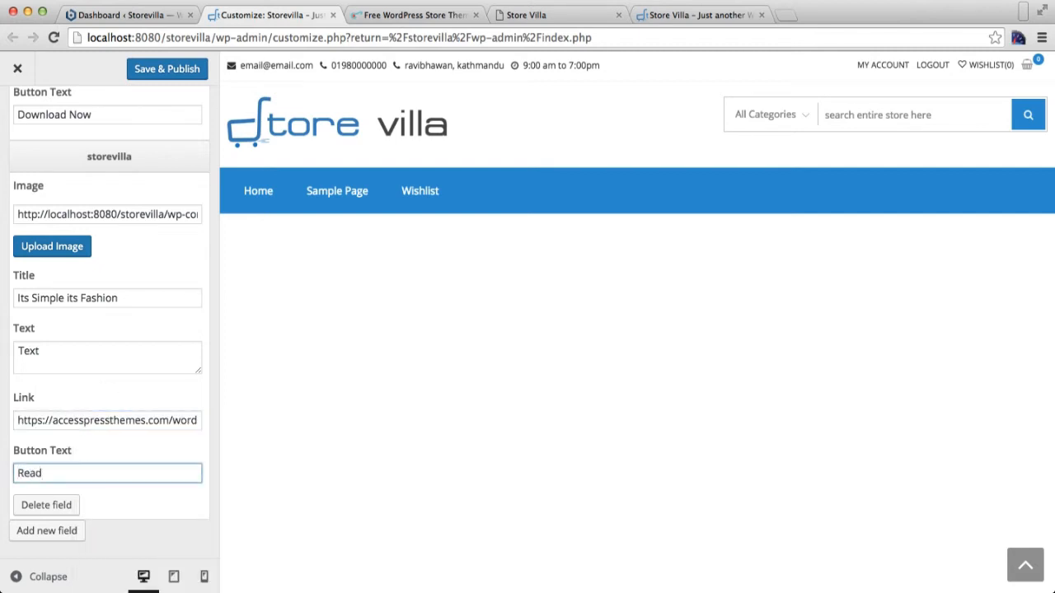
pyautogui.write('More')
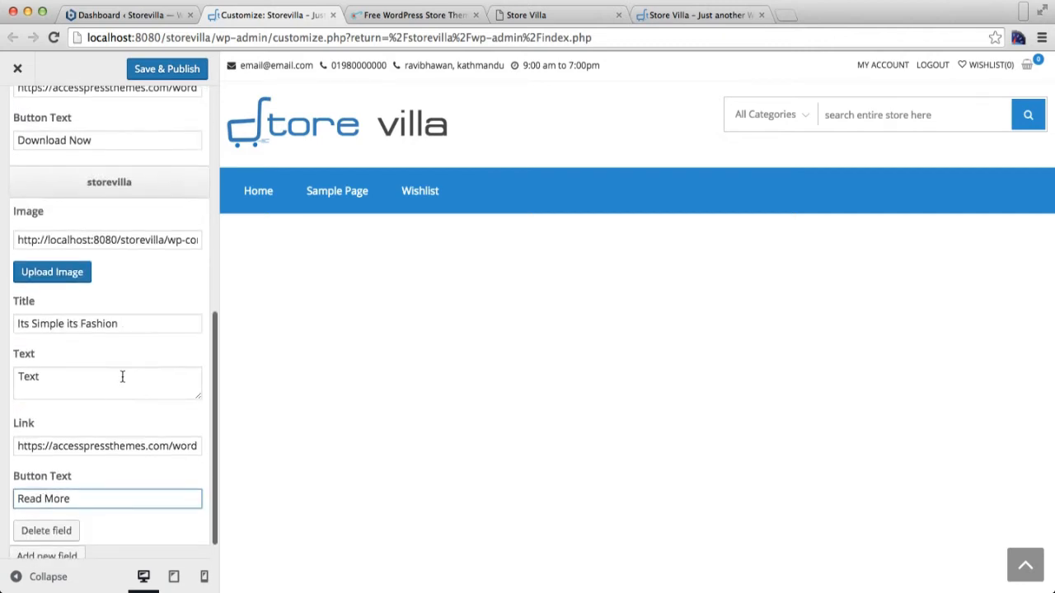
pyautogui.scroll(-3)
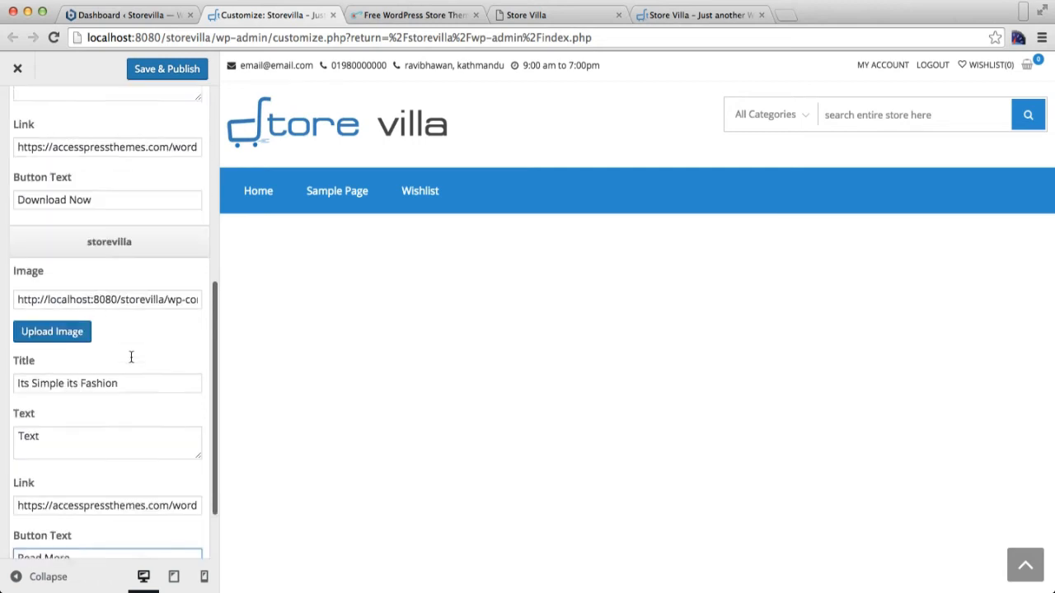
pyautogui.click(166, 68)
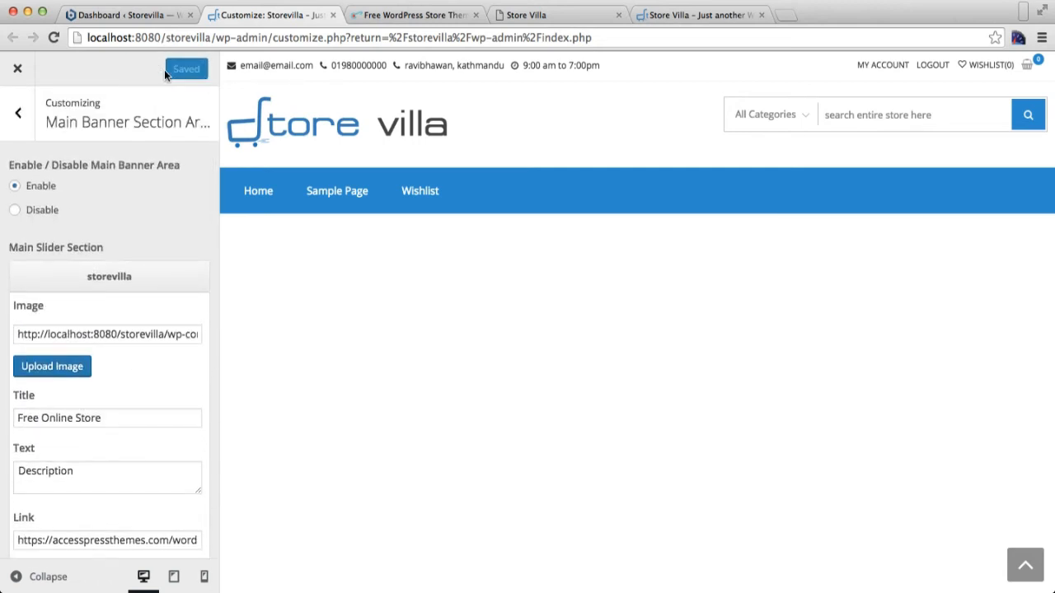
pyautogui.moveTo(333, 47)
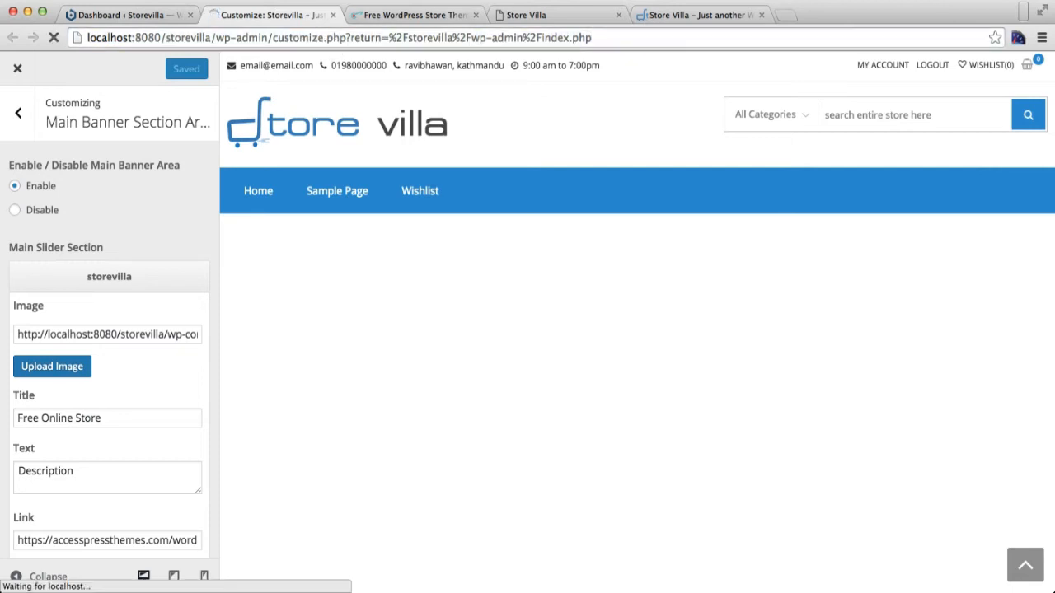
# Go back to the top-level Customizer section list with the slider in the preview
pyautogui.click(17, 113)
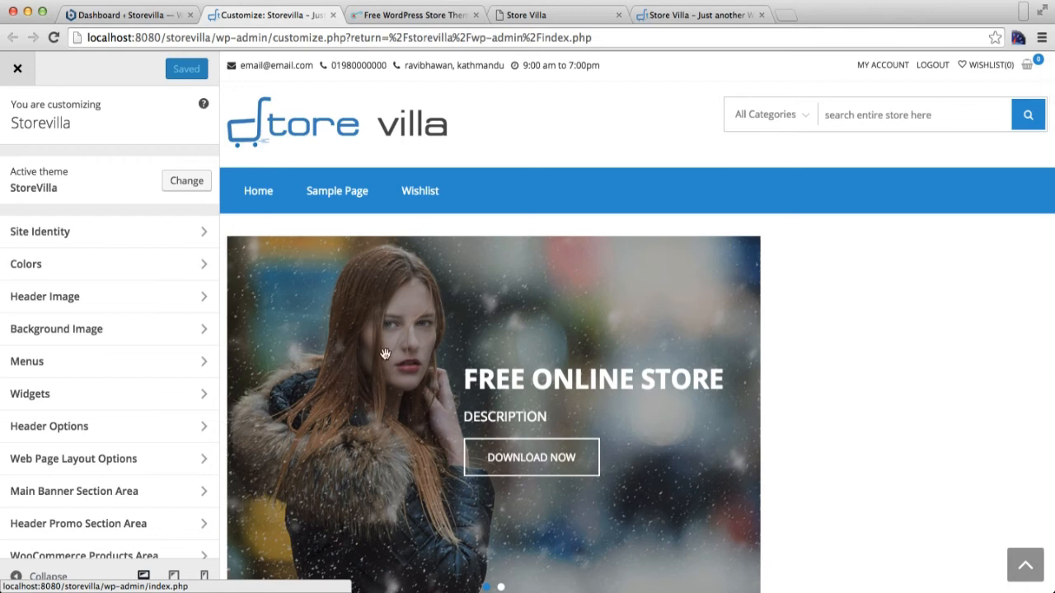
pyautogui.scroll(-3)
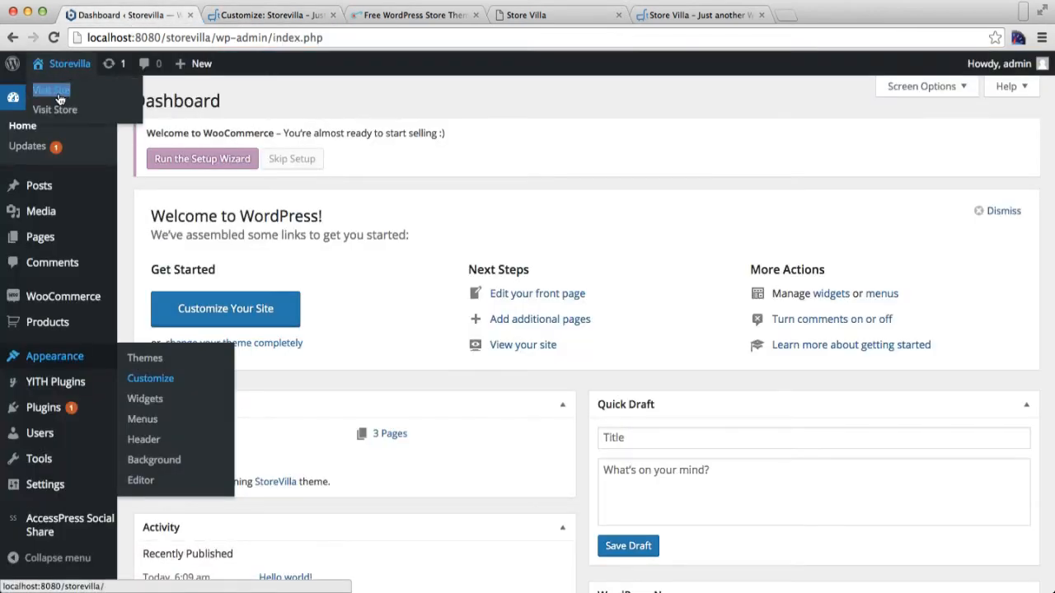
# Visit the live store and watch the slider cycle through both slides
pyautogui.click(54, 110)
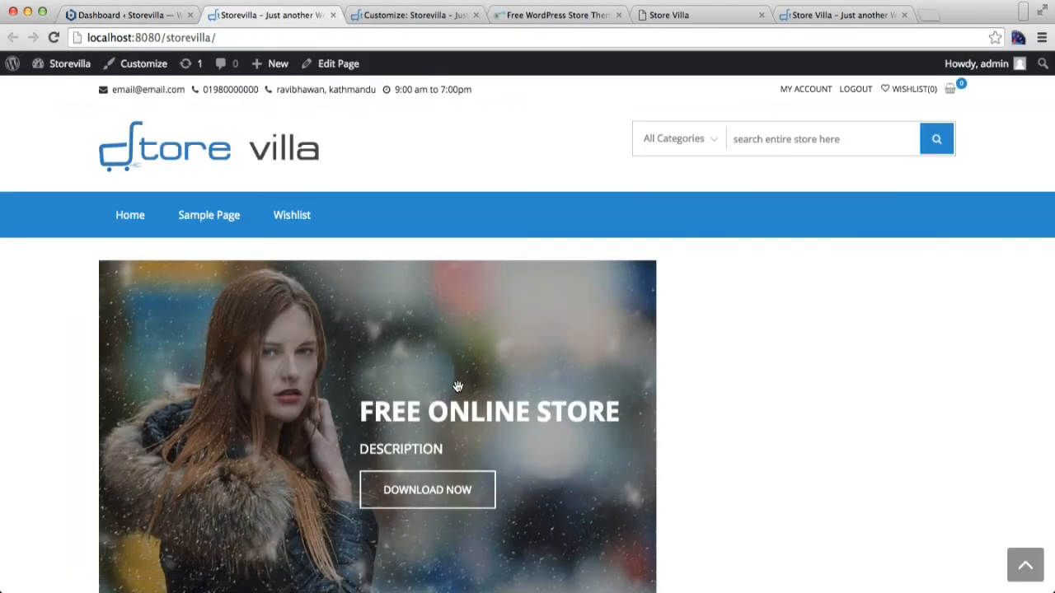
pyautogui.scroll(-3)
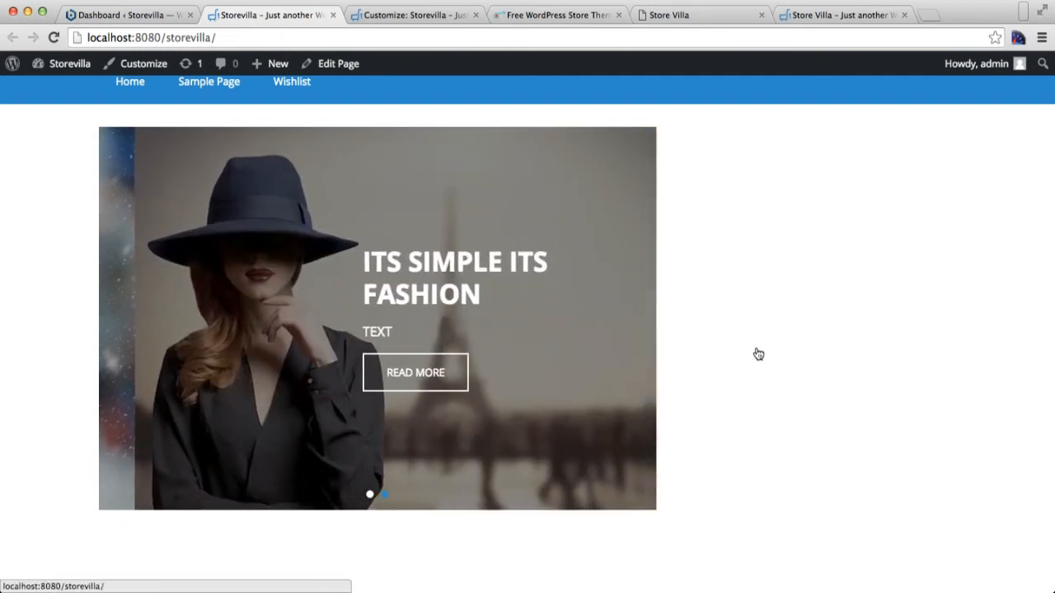
pyautogui.scroll(-3)
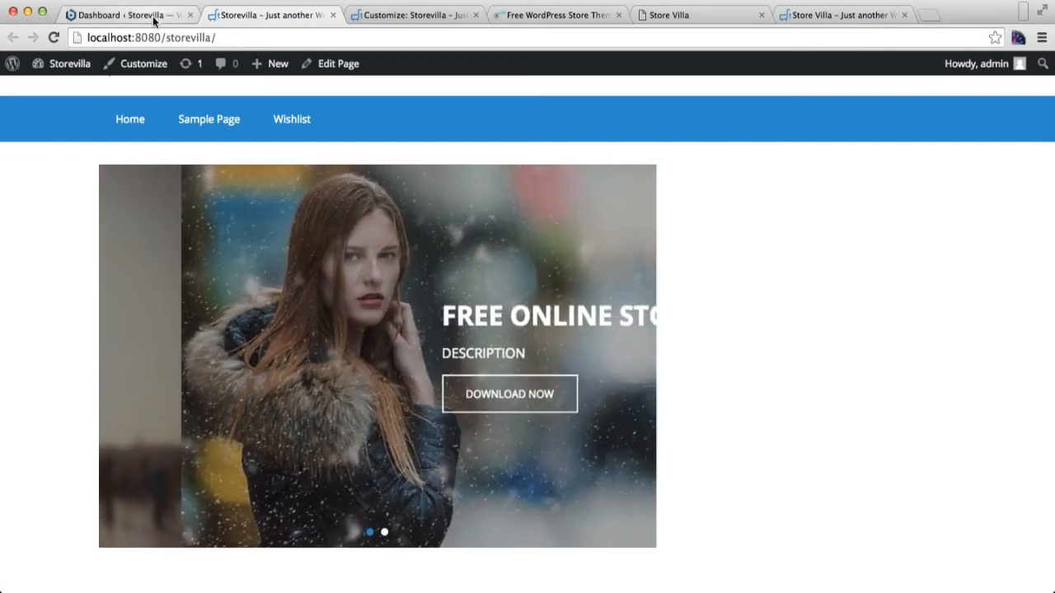
# Open Header Promo Section Area in the Customizer and enable the main header promo area
pyautogui.click(135, 64)
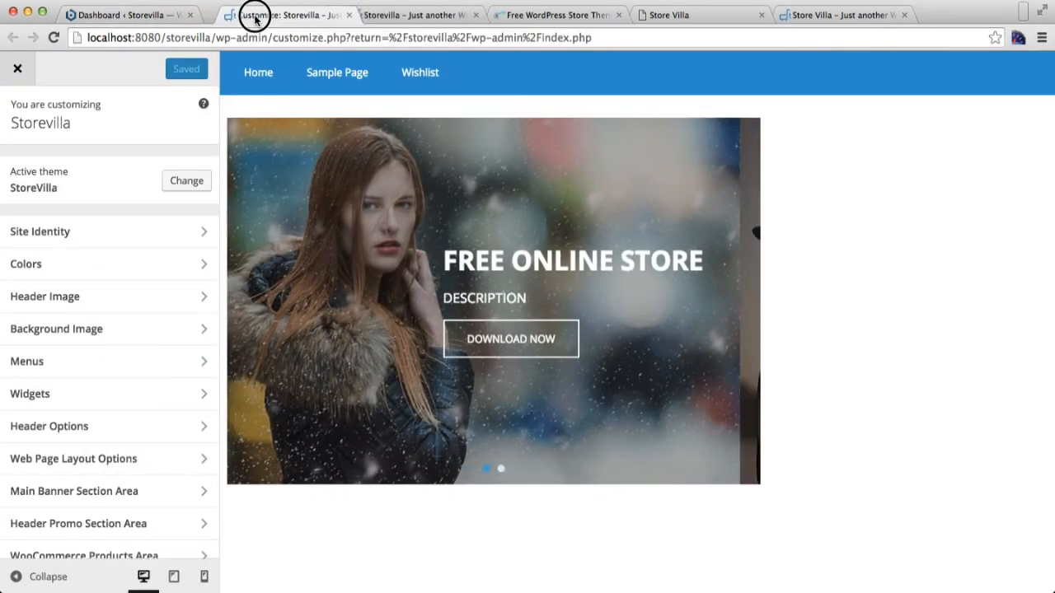
pyautogui.scroll(-3)
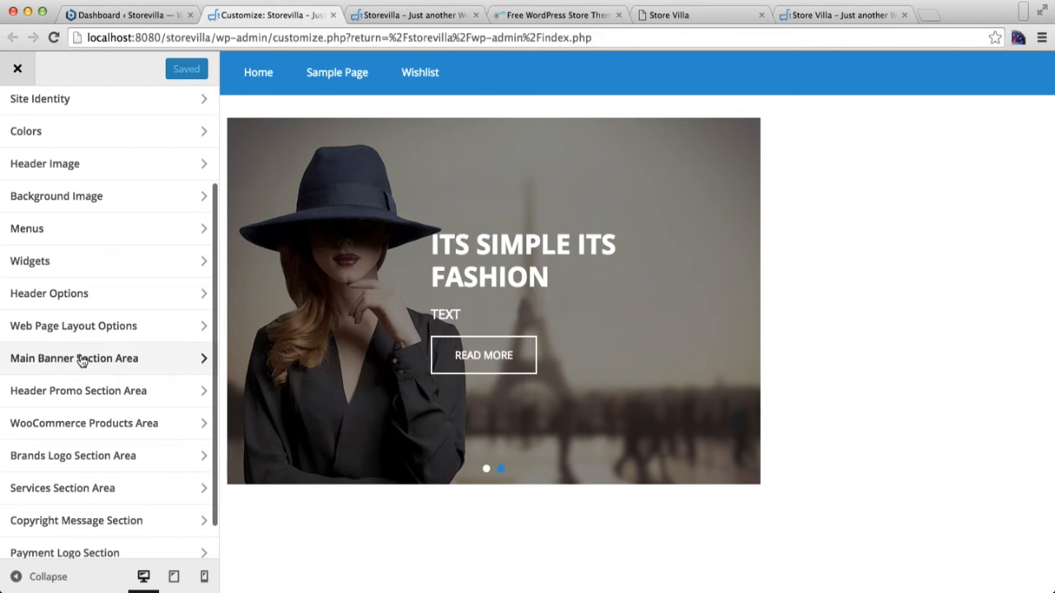
pyautogui.moveTo(78, 390)
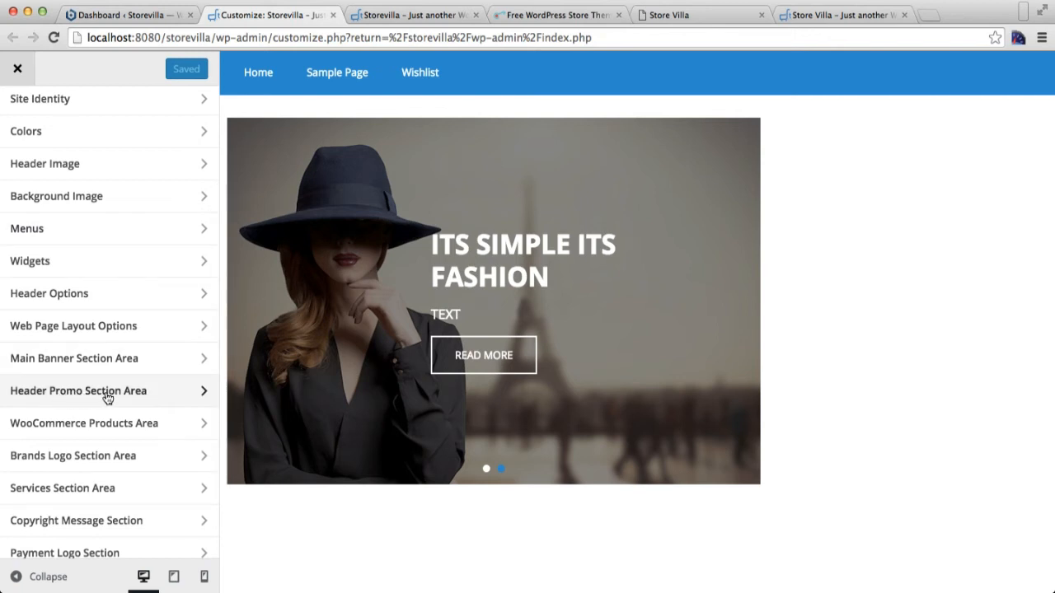
pyautogui.click(78, 391)
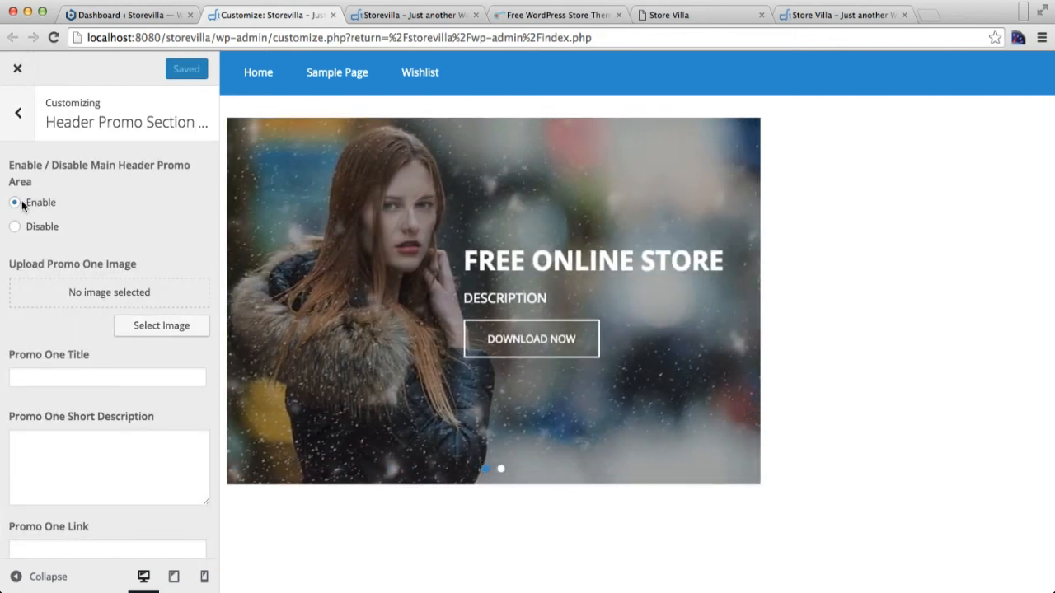
pyautogui.scroll(-3)
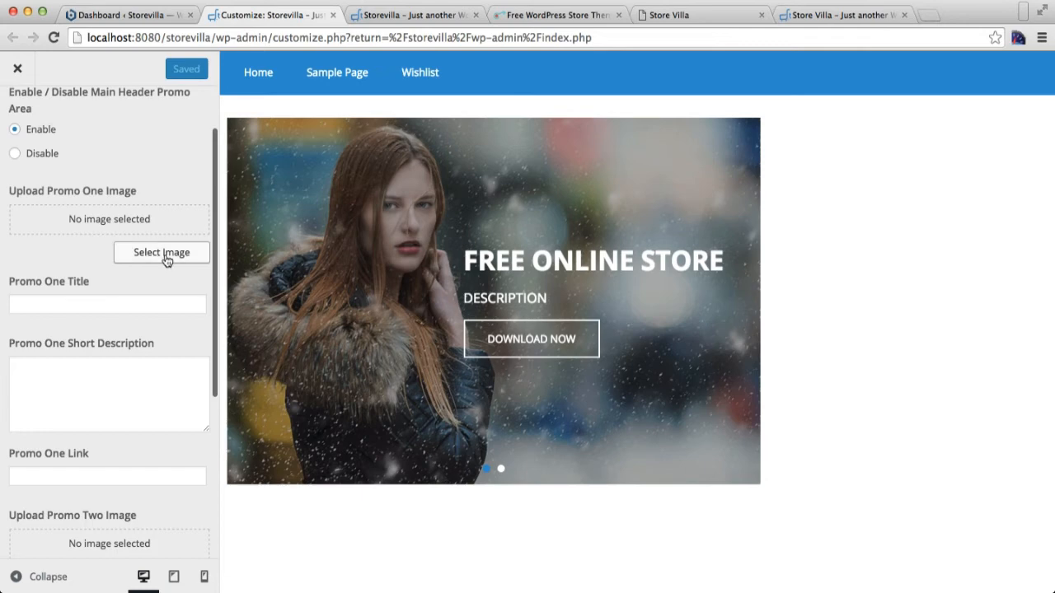
# Choose the img1-1 'Style 2016 Summer Live' fashion picture as Promo One's image
pyautogui.click(162, 252)
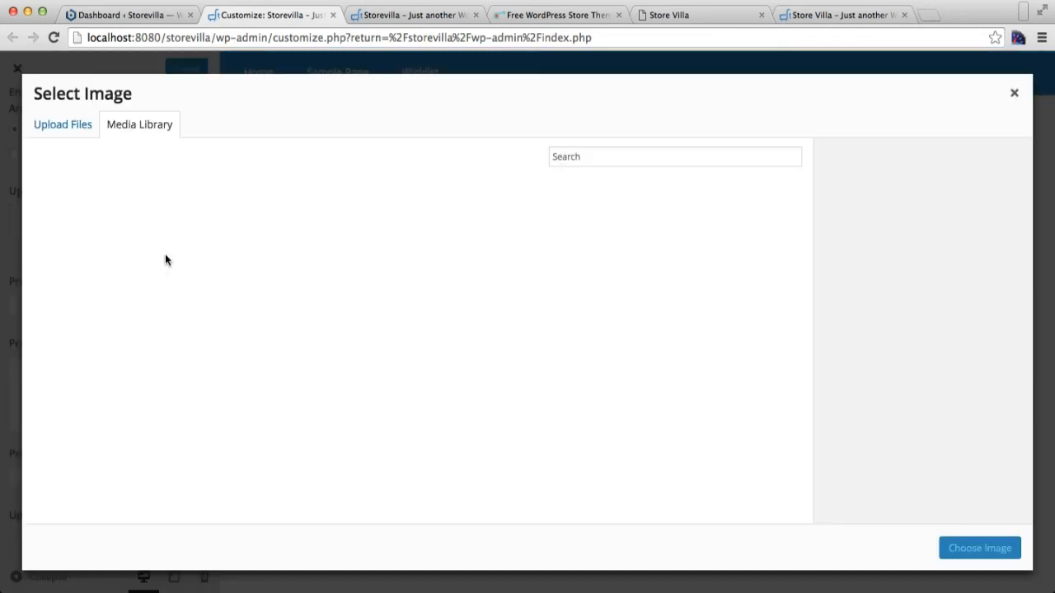
pyautogui.click(140, 124)
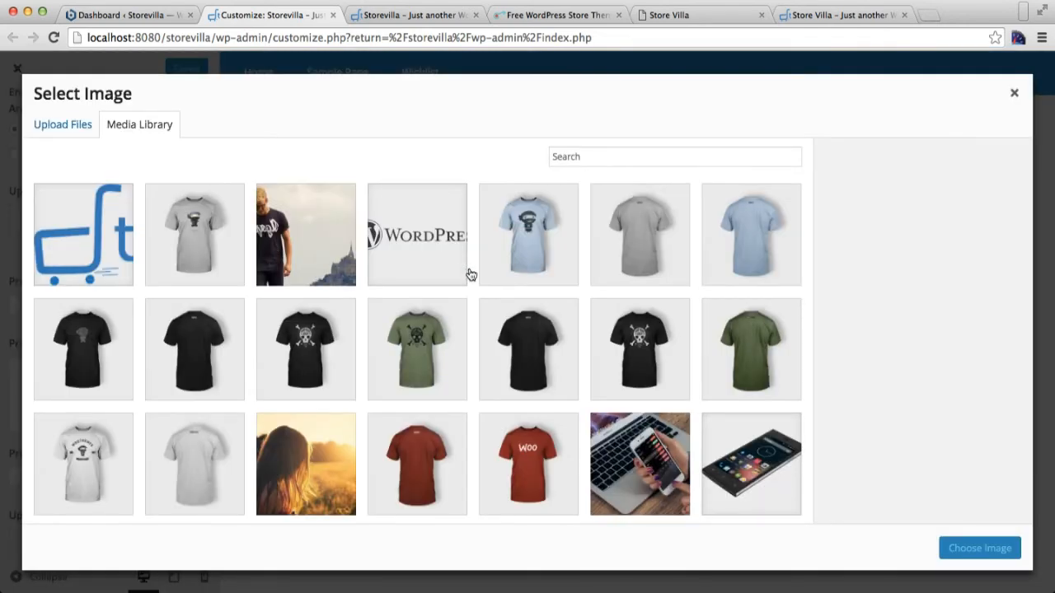
pyautogui.scroll(-3)
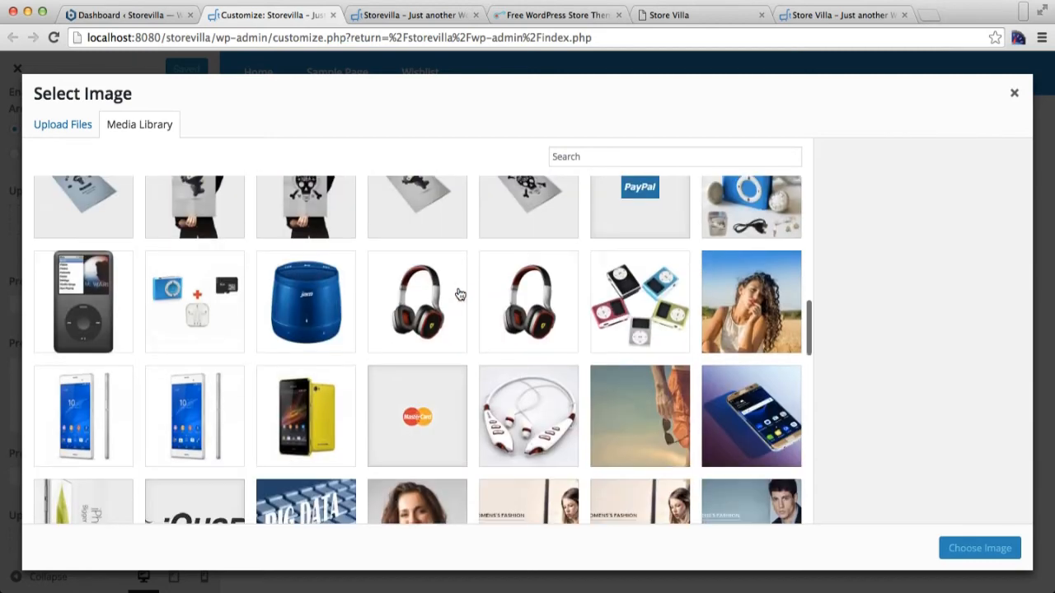
pyautogui.scroll(-3)
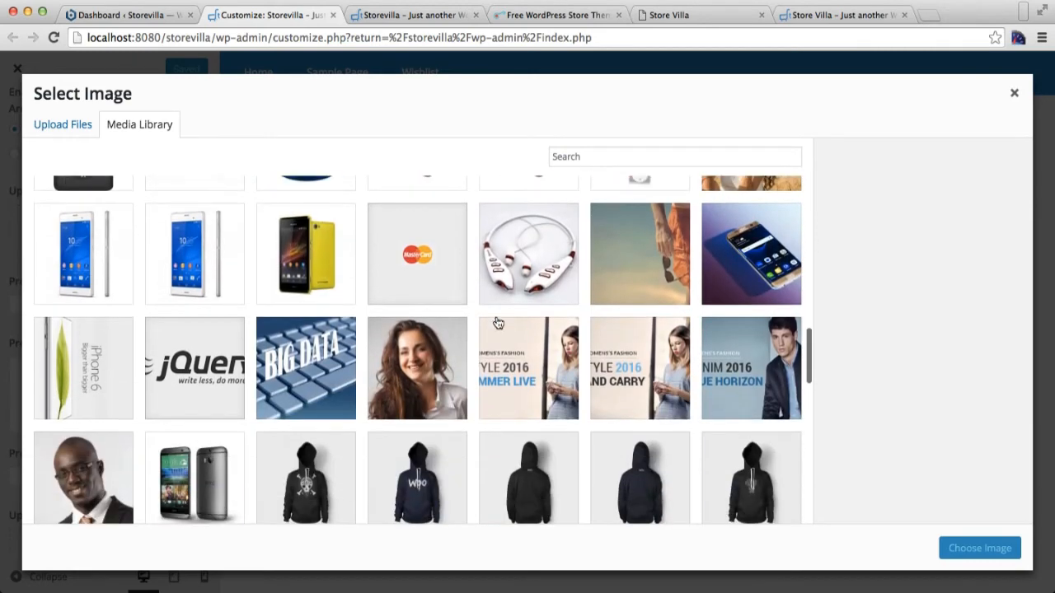
pyautogui.click(527, 367)
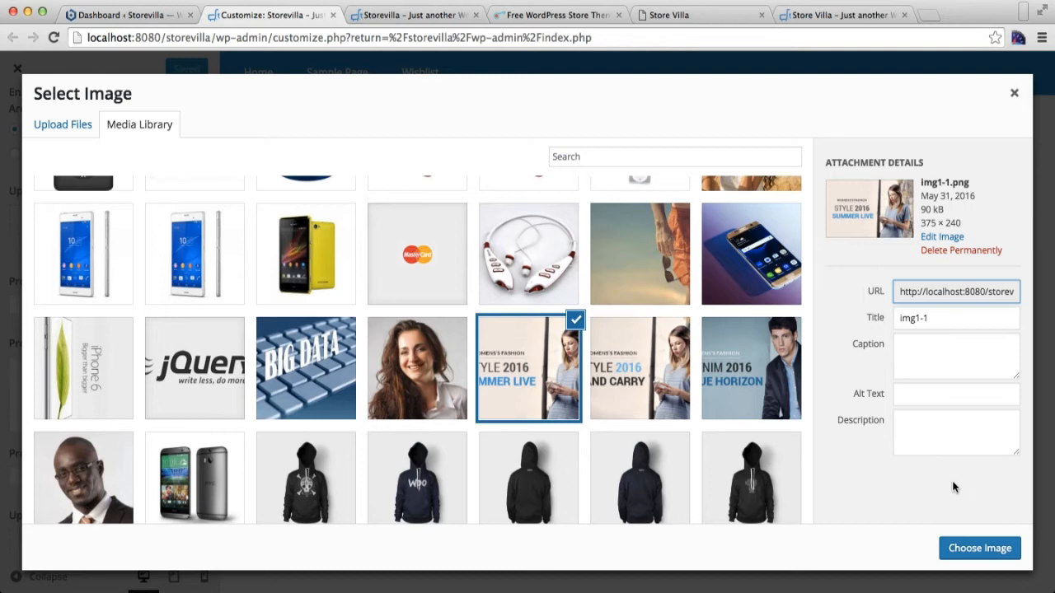
pyautogui.click(979, 549)
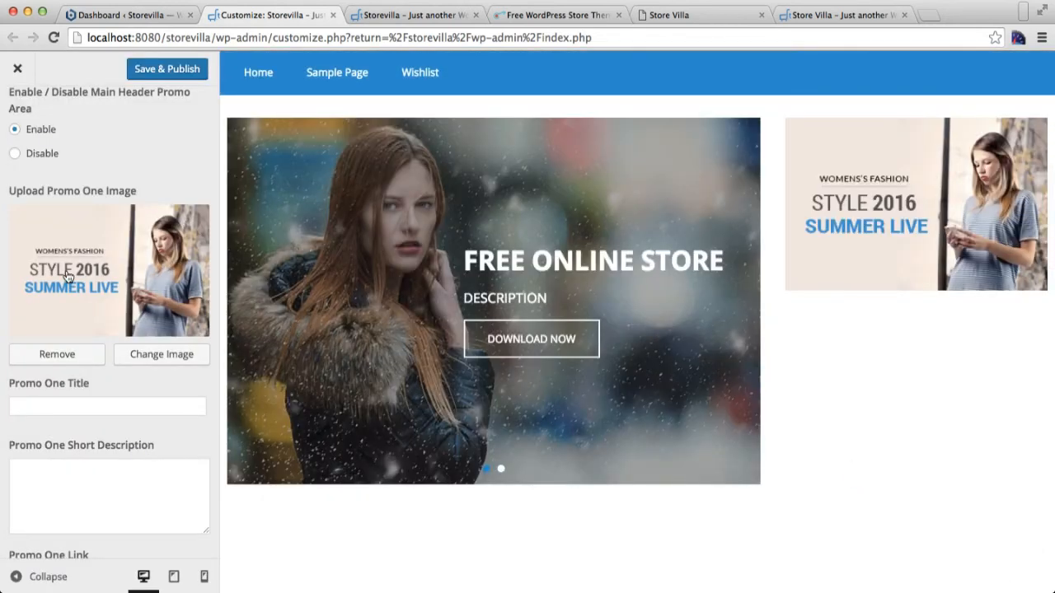
# Enter 'Title' as Promo One's title and 'Description' as its short description
pyautogui.scroll(-3)
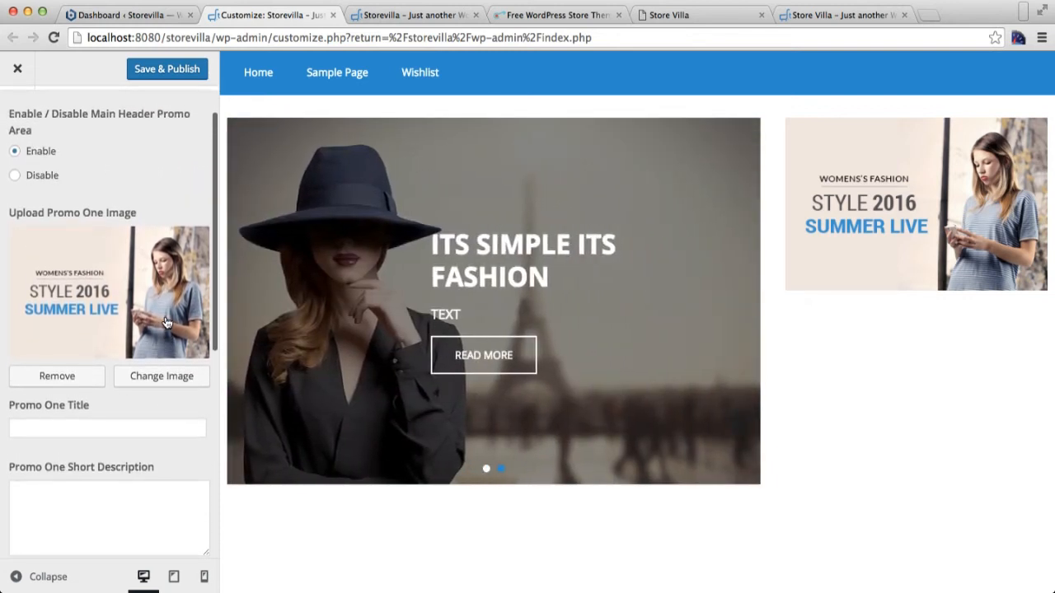
pyautogui.moveTo(134, 405)
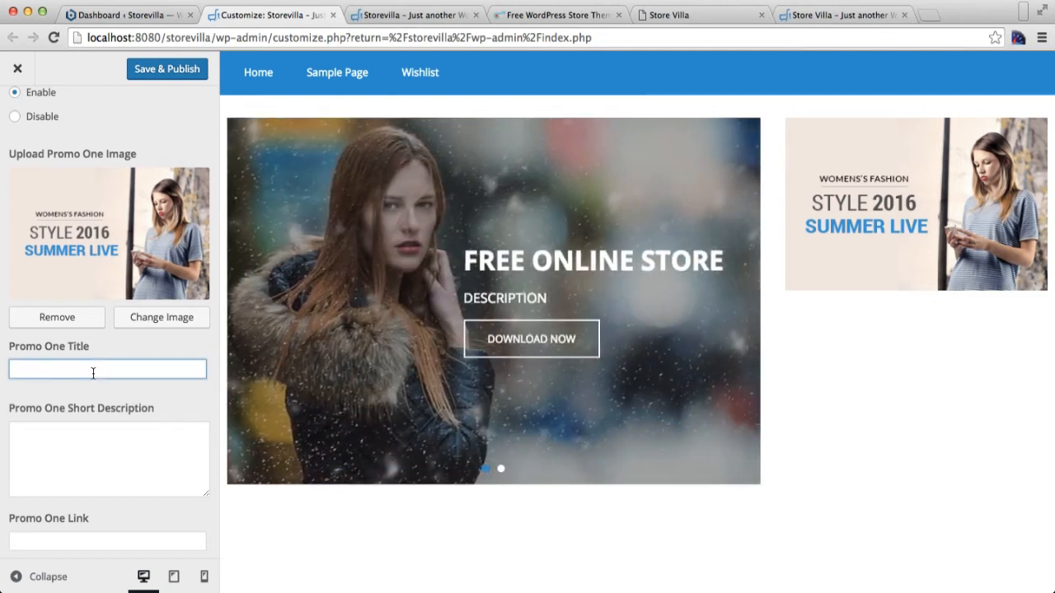
pyautogui.write('Ttl')
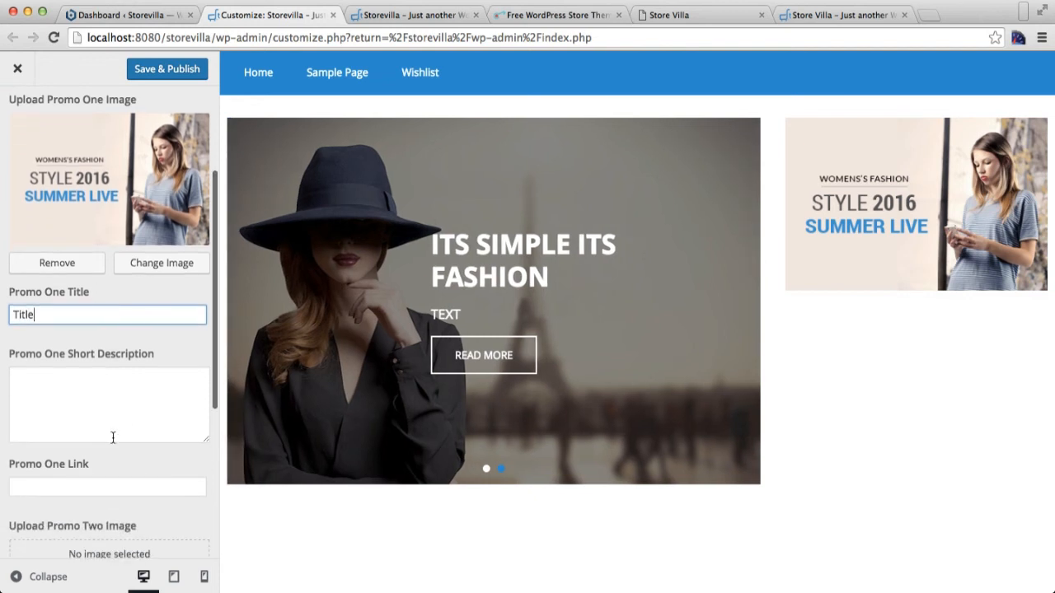
pyautogui.write('Descr')
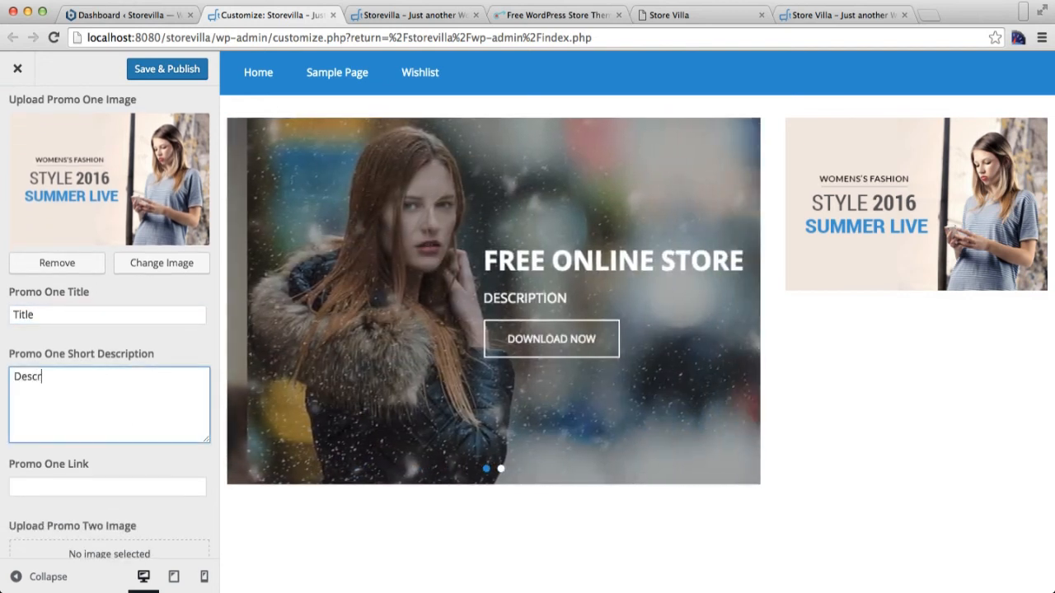
pyautogui.write('iption')
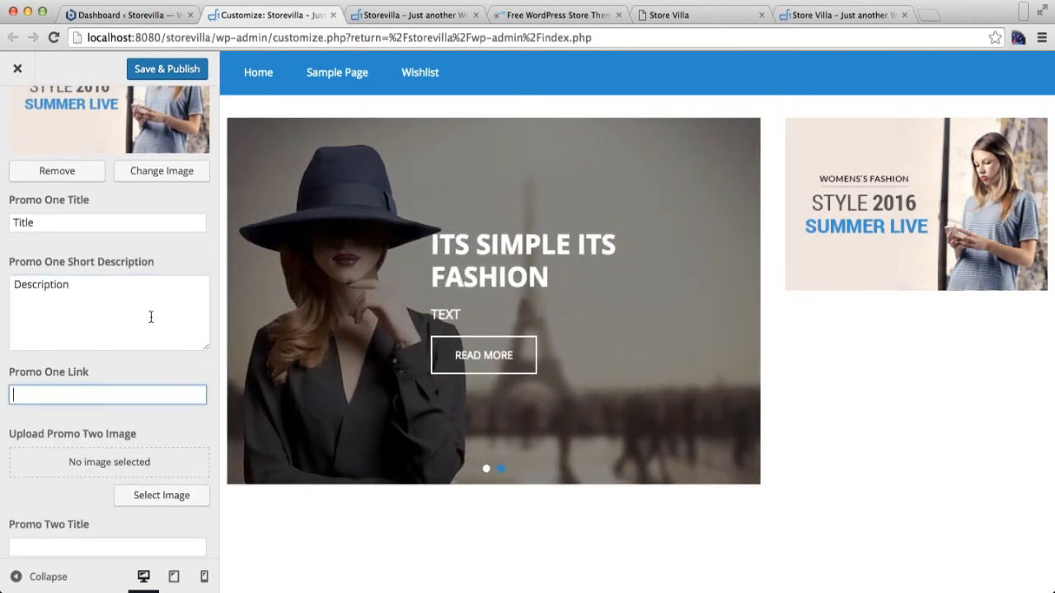
pyautogui.click(501, 468)
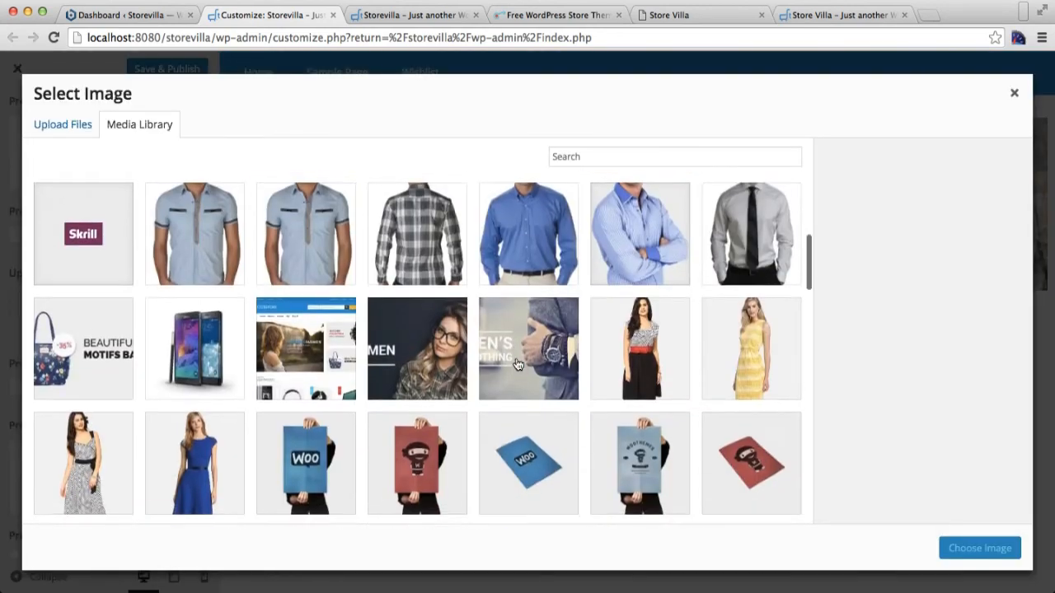
# Set the Denim 2016 Blue Horizon image as Promo Two from the Media Library
pyautogui.scroll(-3)
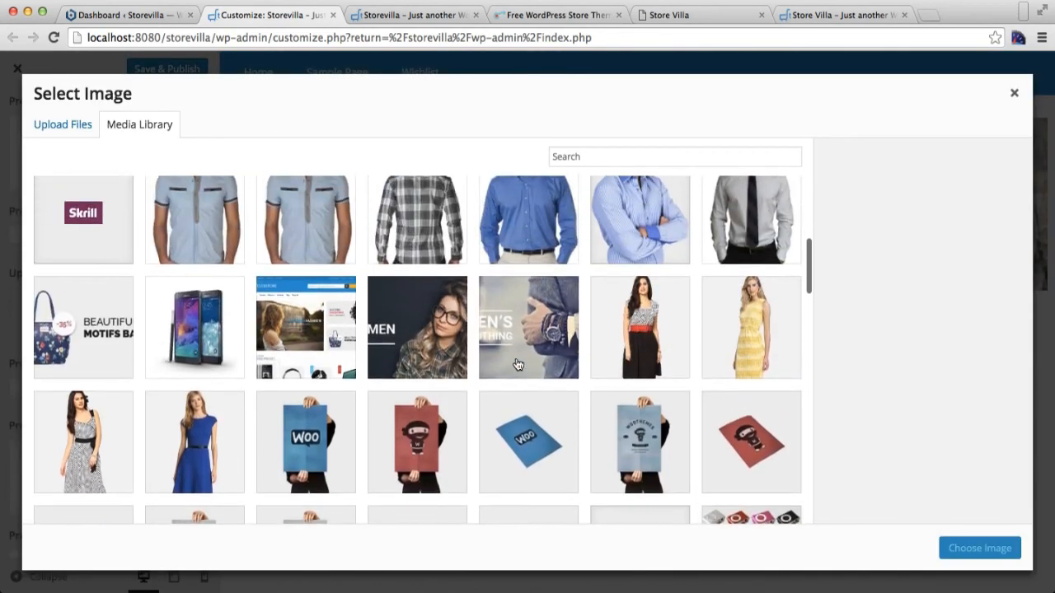
pyautogui.scroll(-3)
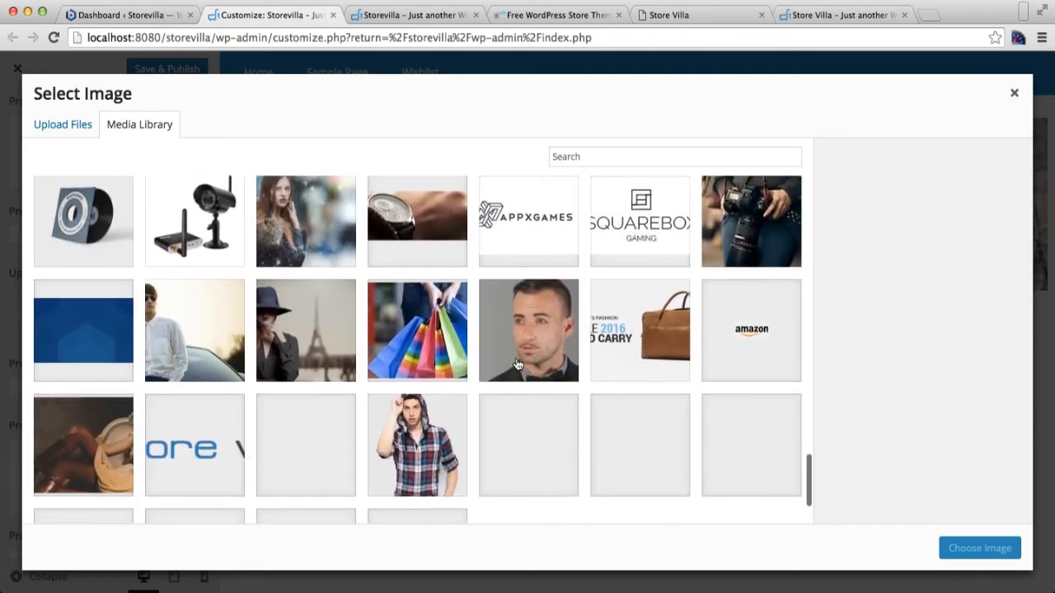
pyautogui.scroll(3)
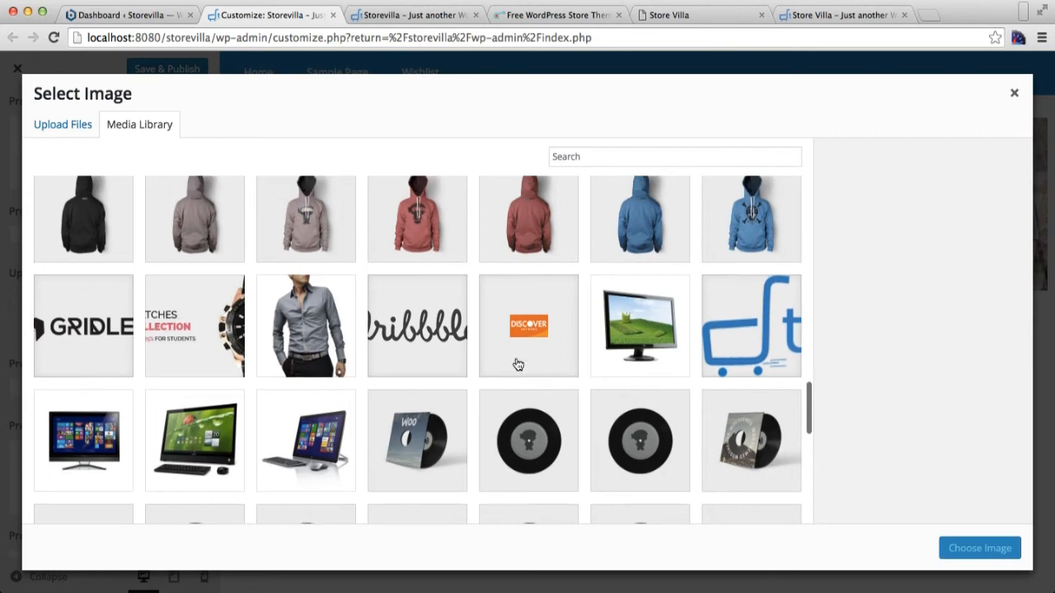
pyautogui.click(751, 294)
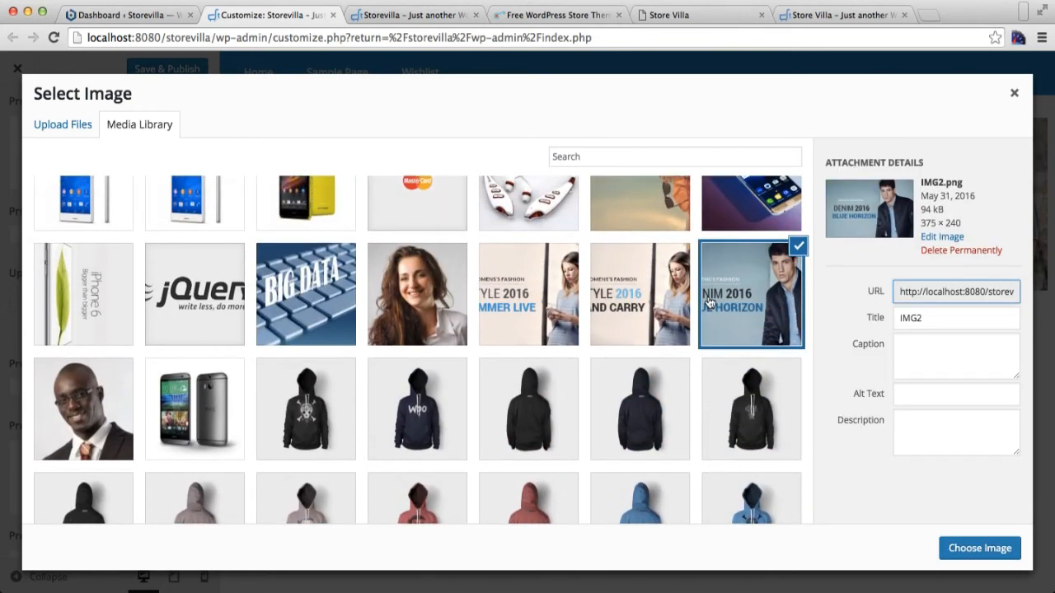
pyautogui.click(979, 548)
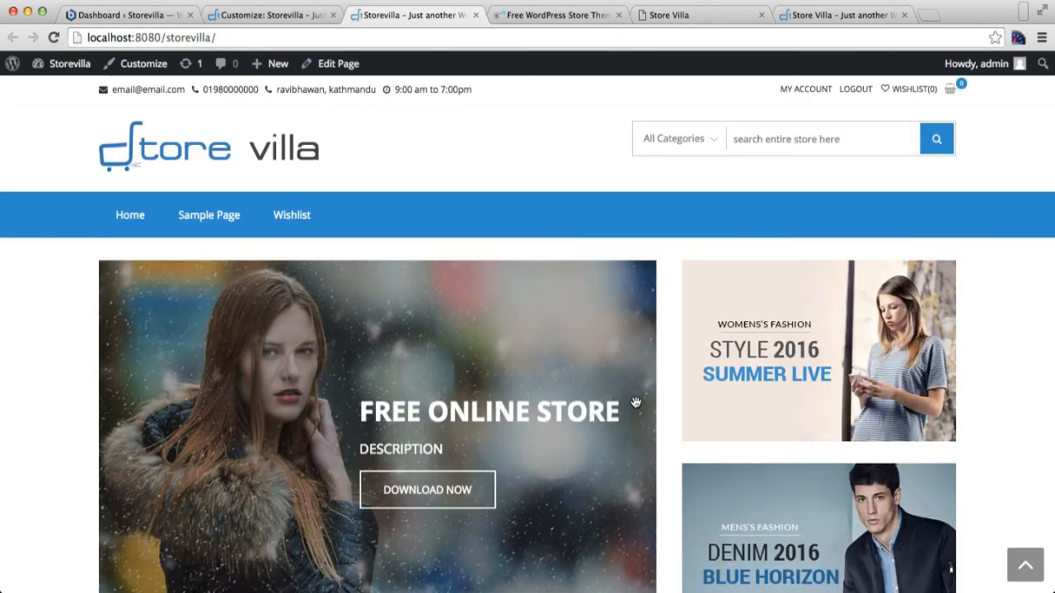
# Check the homepage slider and promos, then switch to the Store Villa documentation tab
pyautogui.scroll(-3)
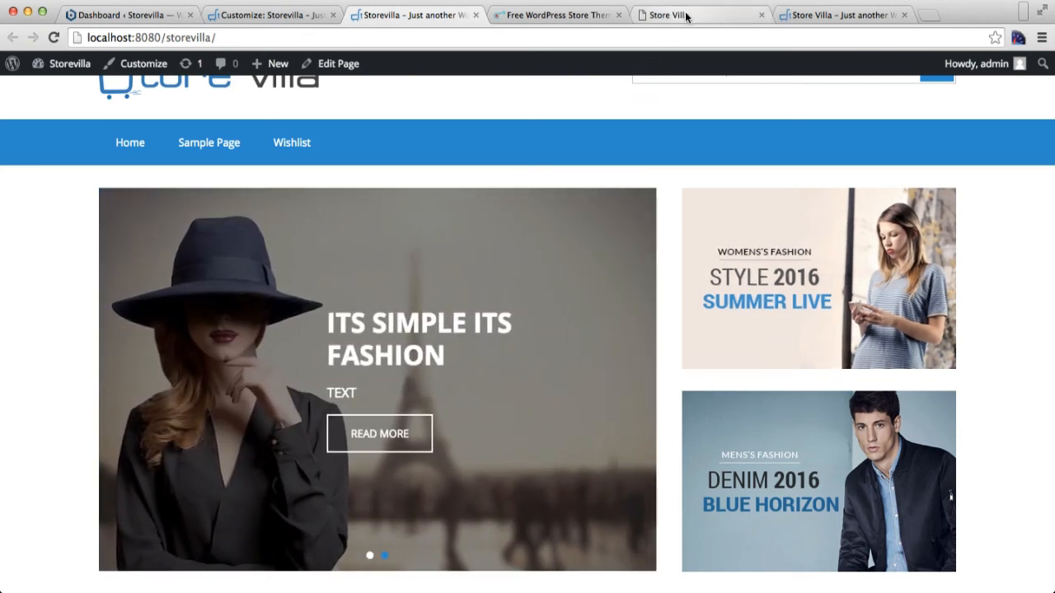
pyautogui.click(696, 14)
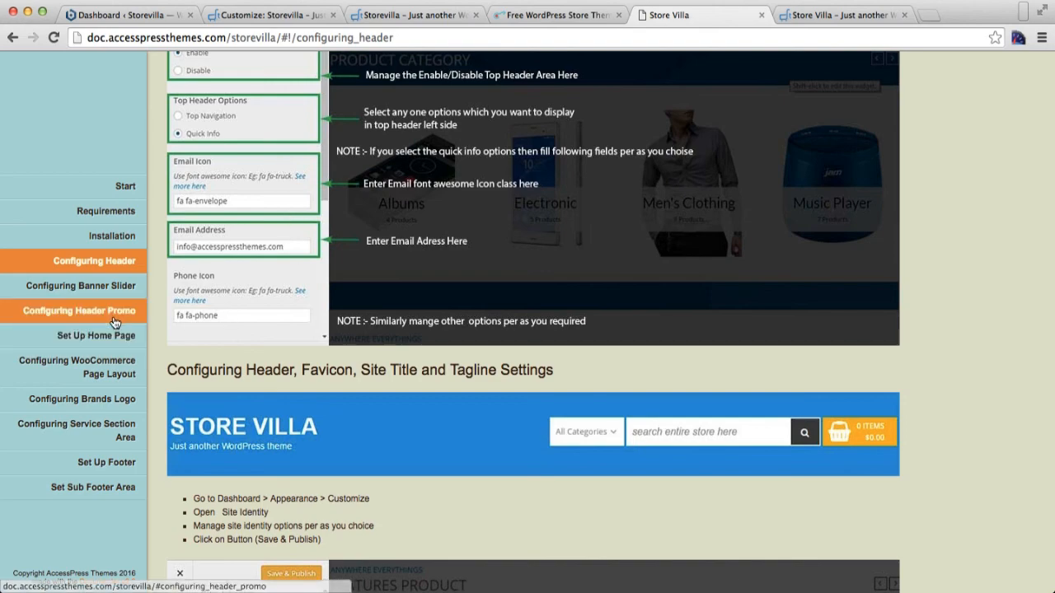
# Read the Configuring Header Promo guide, then move to Configuring Banner Slider
pyautogui.click(80, 310)
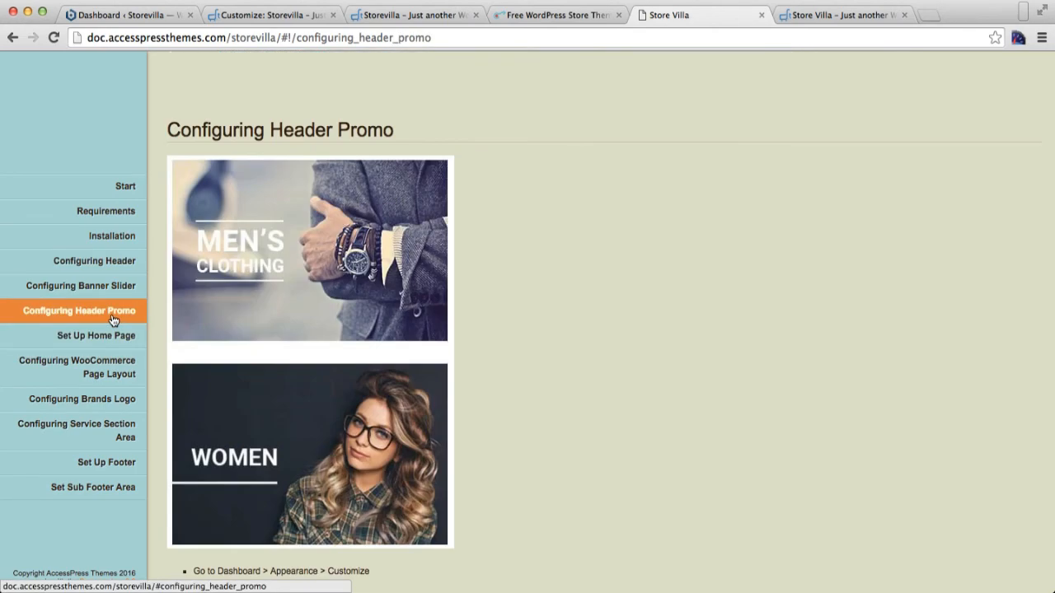
pyautogui.scroll(-3)
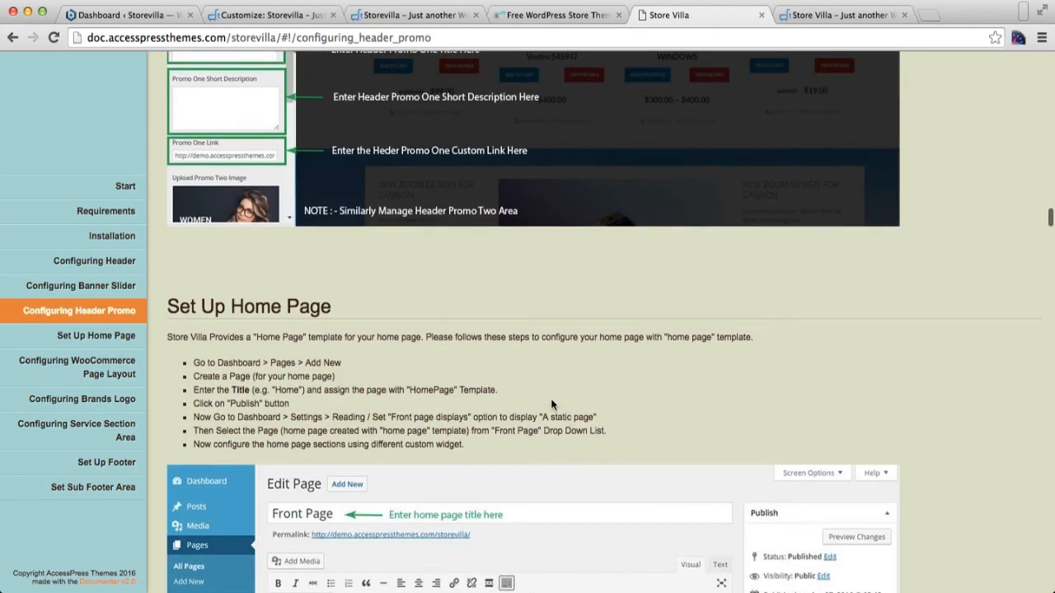
pyautogui.scroll(3)
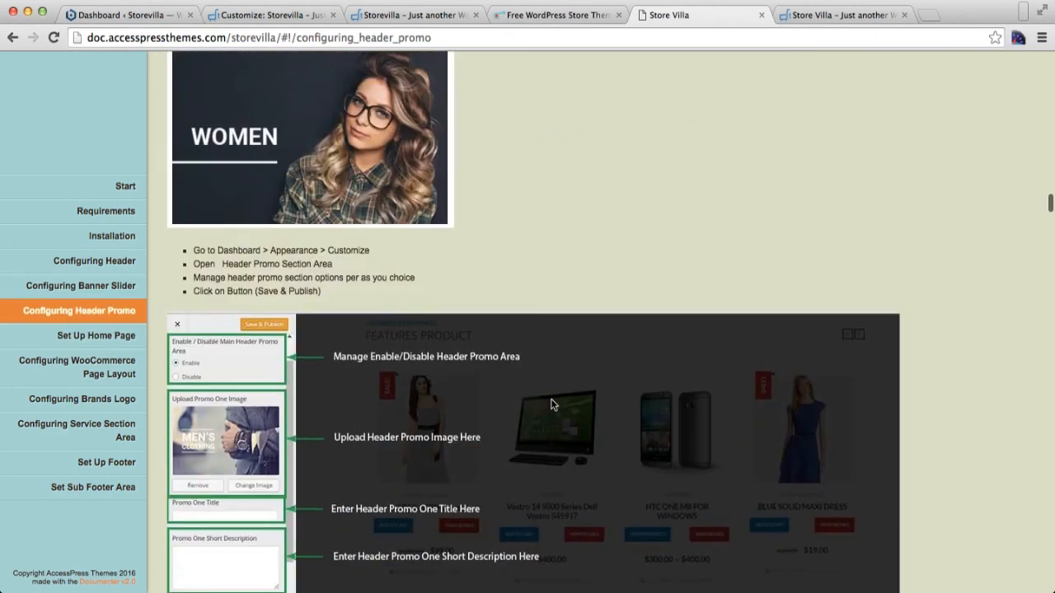
pyautogui.click(81, 286)
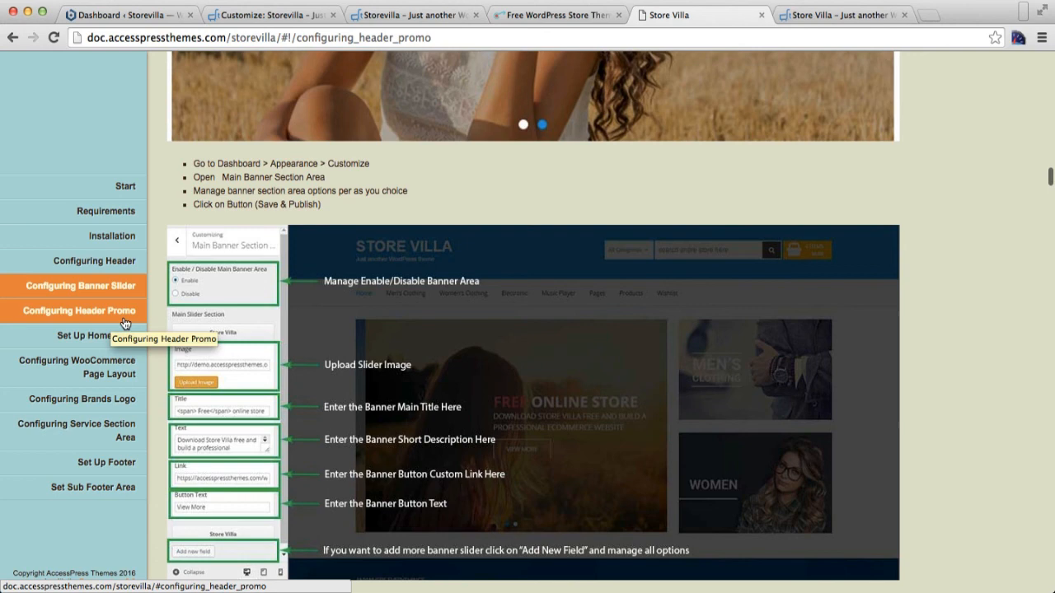
pyautogui.scroll(3)
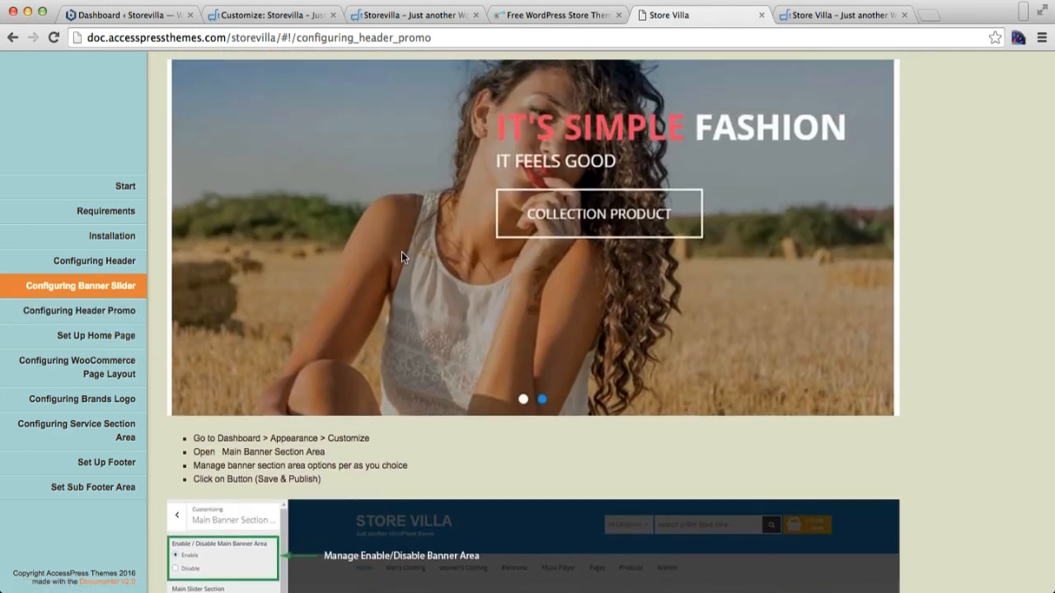
pyautogui.moveTo(524, 121)
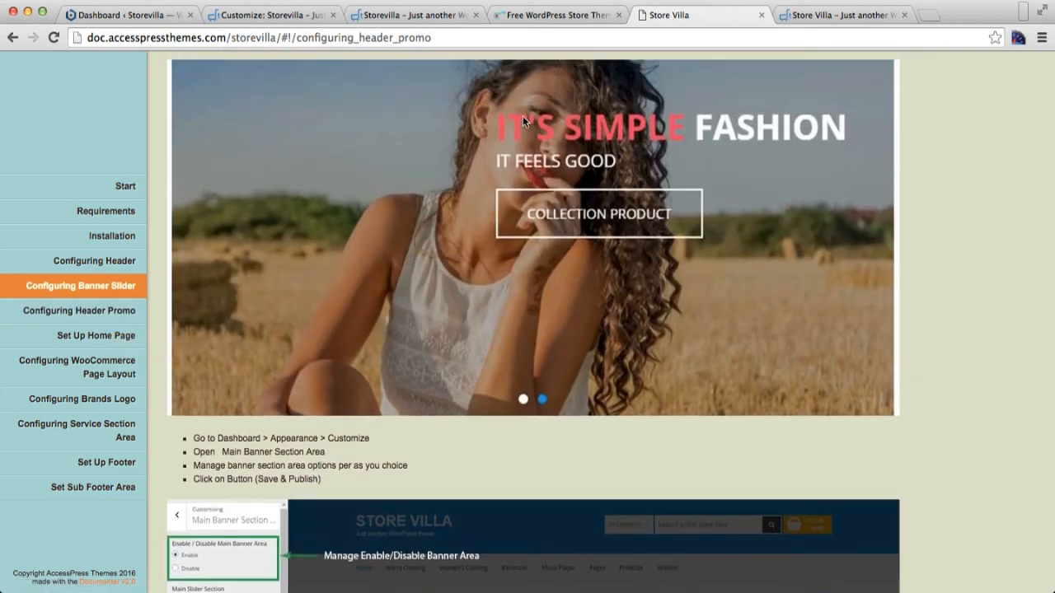